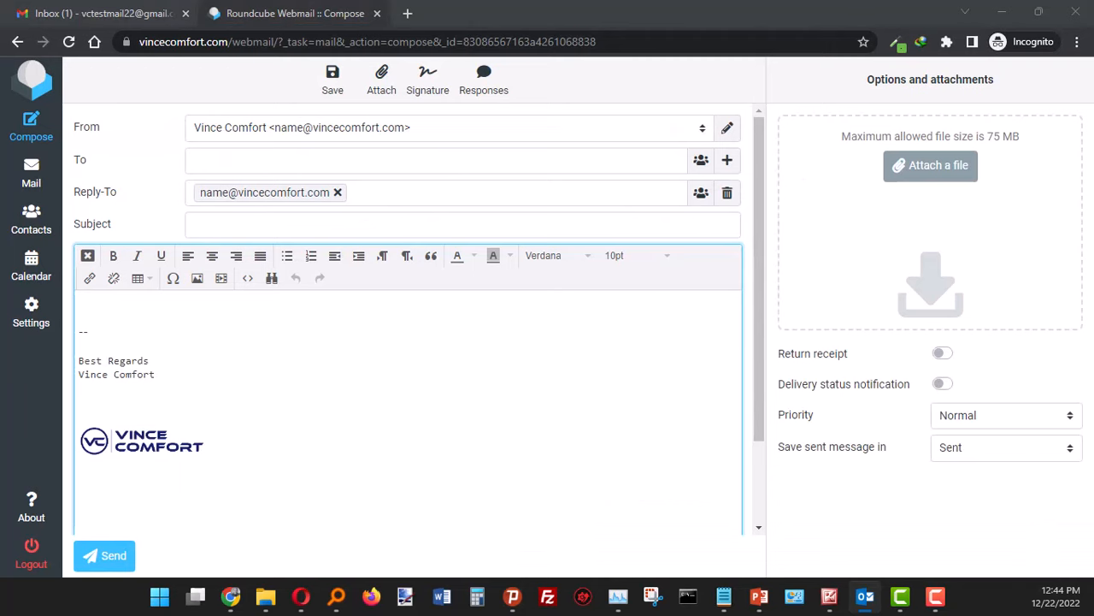
Switch from the Roundcube compose page over to the Gmail inbox.
{"action": "left_click", "coordinate": [102, 14]}
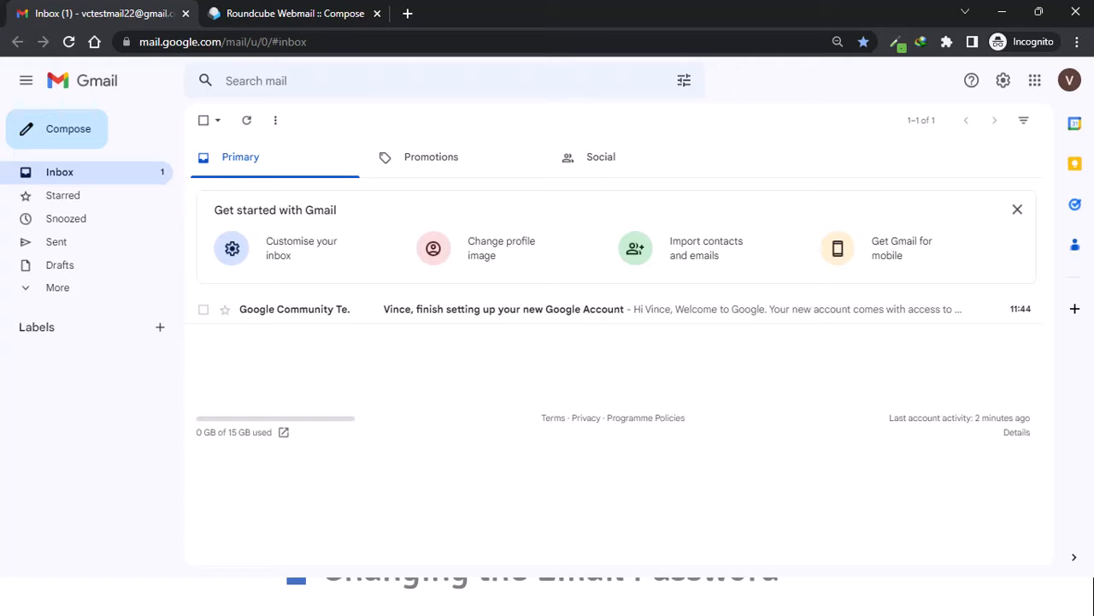
{"action": "mouse_move", "coordinate": [795, 171]}
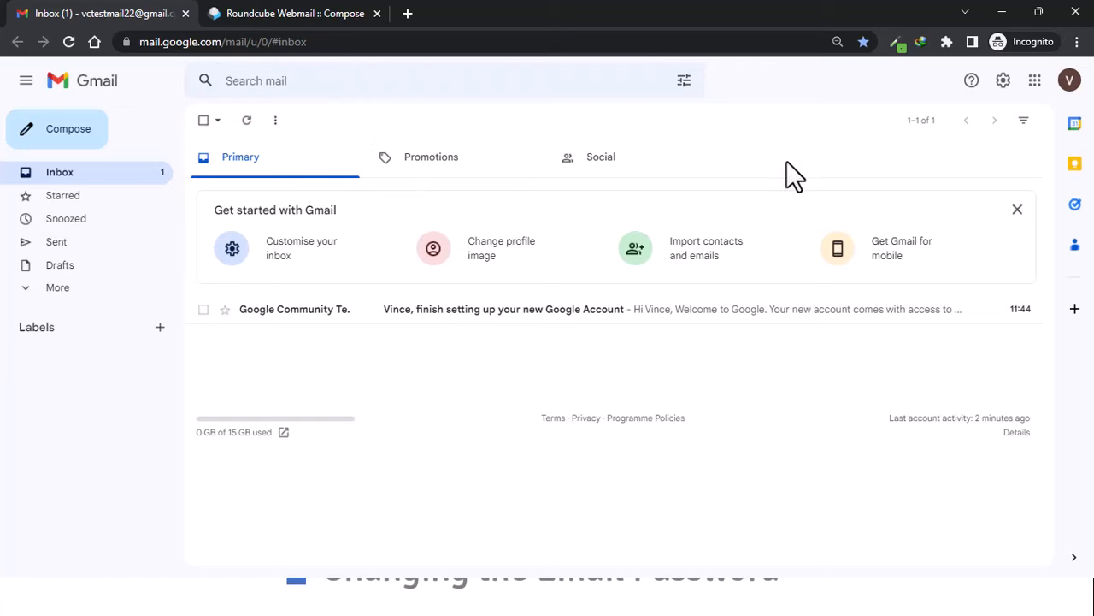
{"action": "mouse_move", "coordinate": [988, 128]}
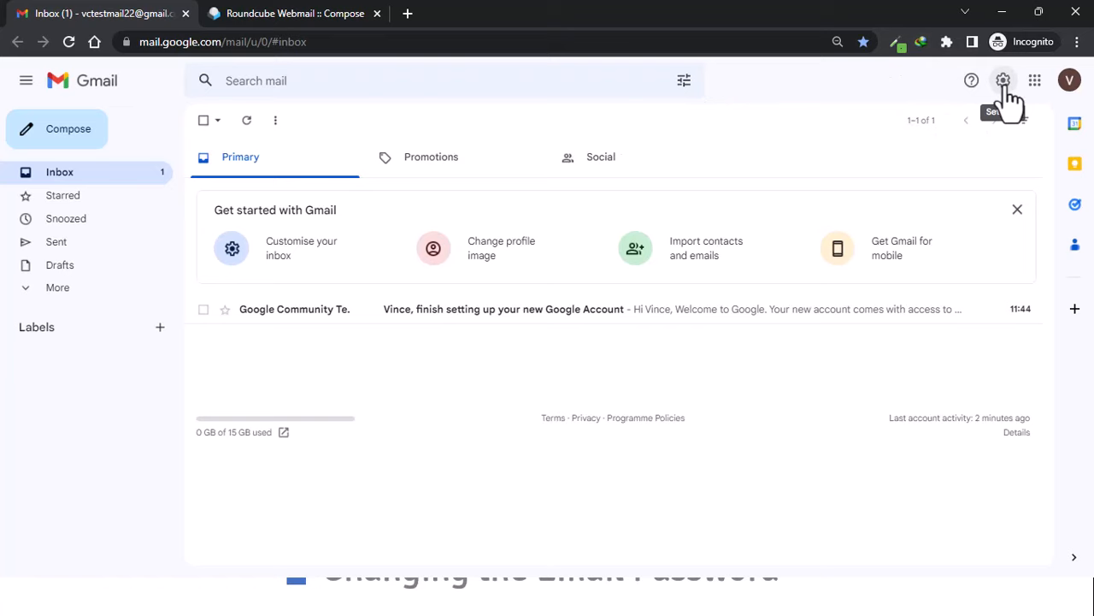
{"action": "mouse_move", "coordinate": [1005, 94]}
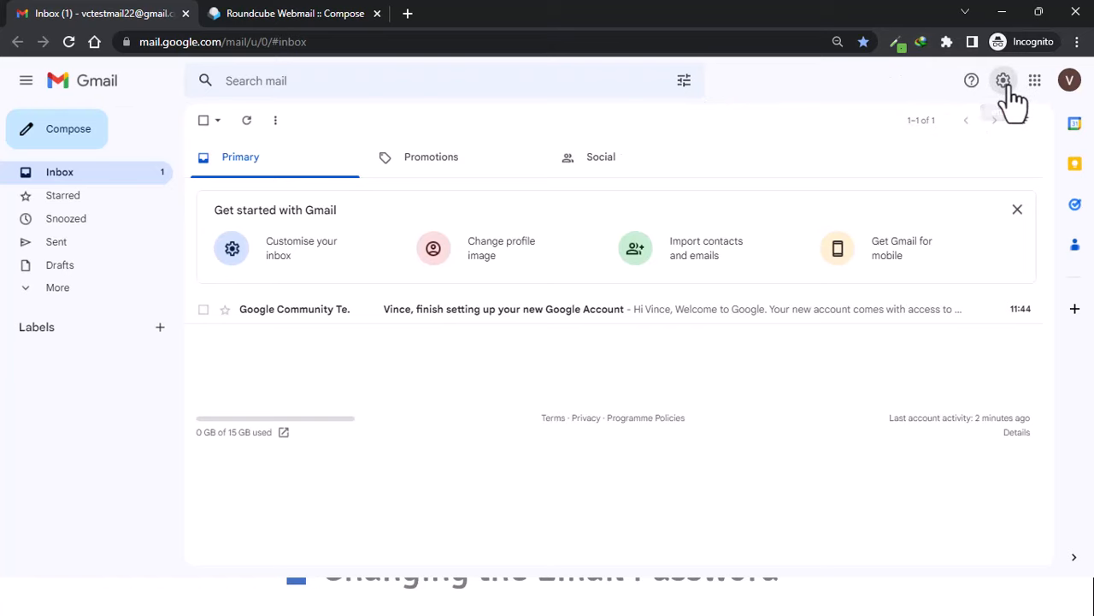
Go to Gmail's full settings and show the Accounts and Import section with Send mail as.
{"action": "left_click", "coordinate": [1002, 80]}
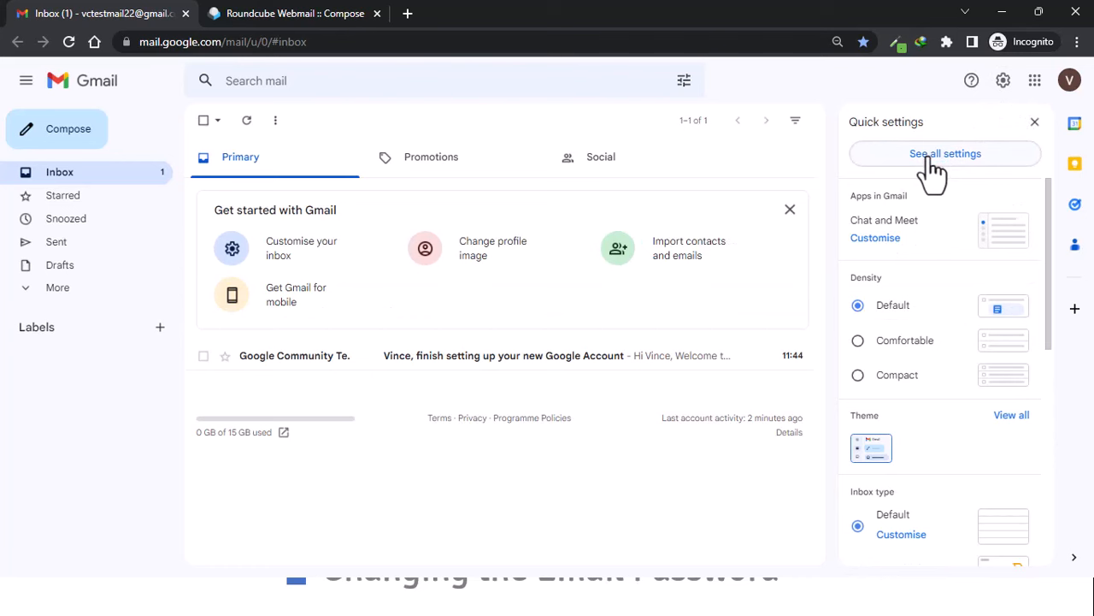
{"action": "left_click", "coordinate": [944, 154]}
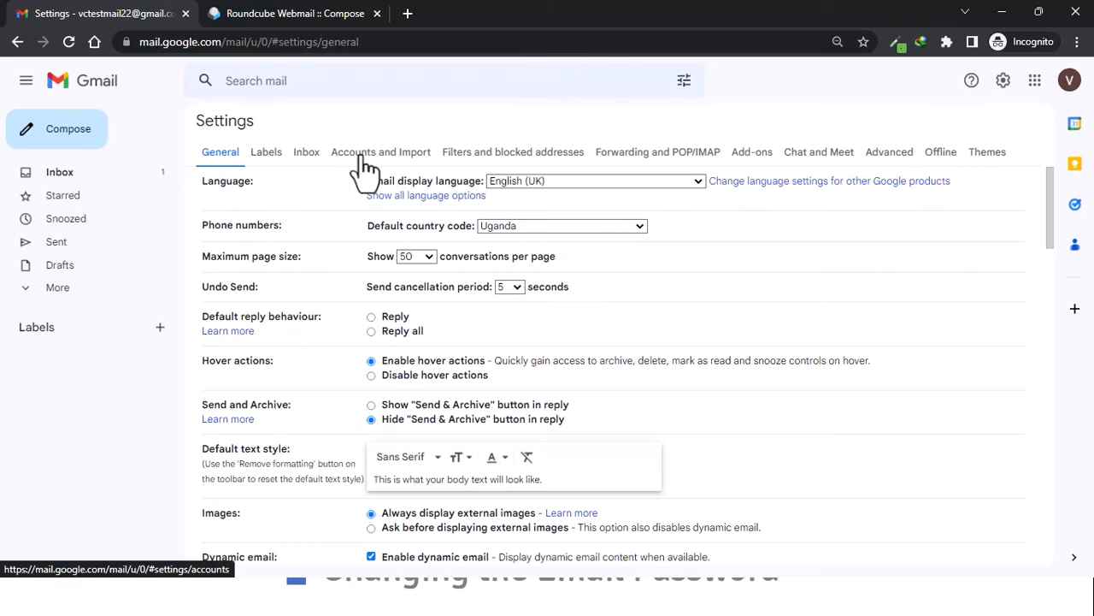
{"action": "left_click", "coordinate": [380, 150]}
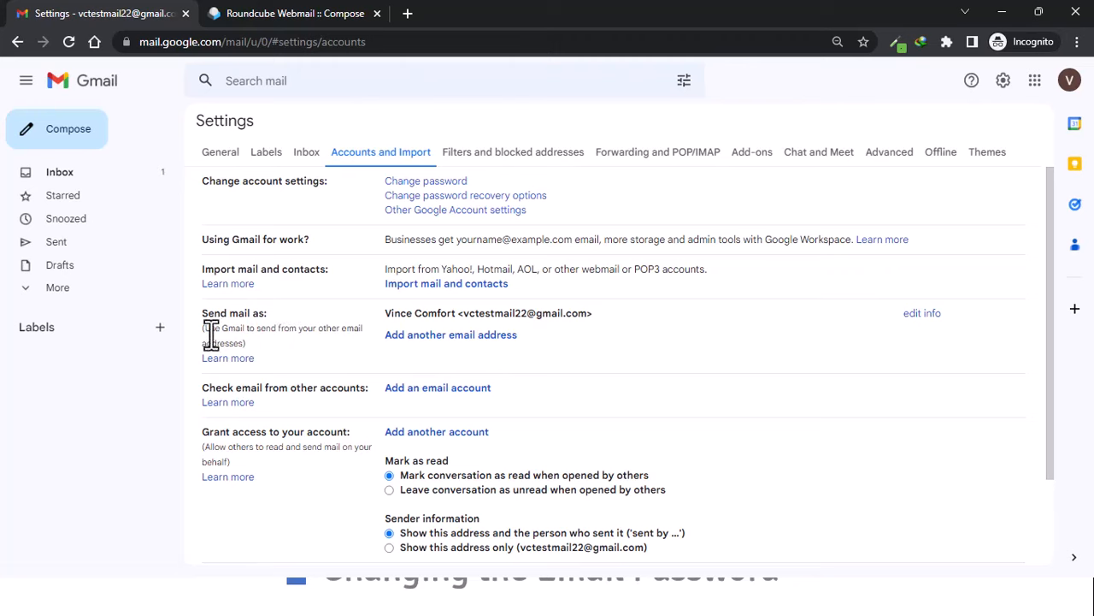
{"action": "mouse_move", "coordinate": [288, 351]}
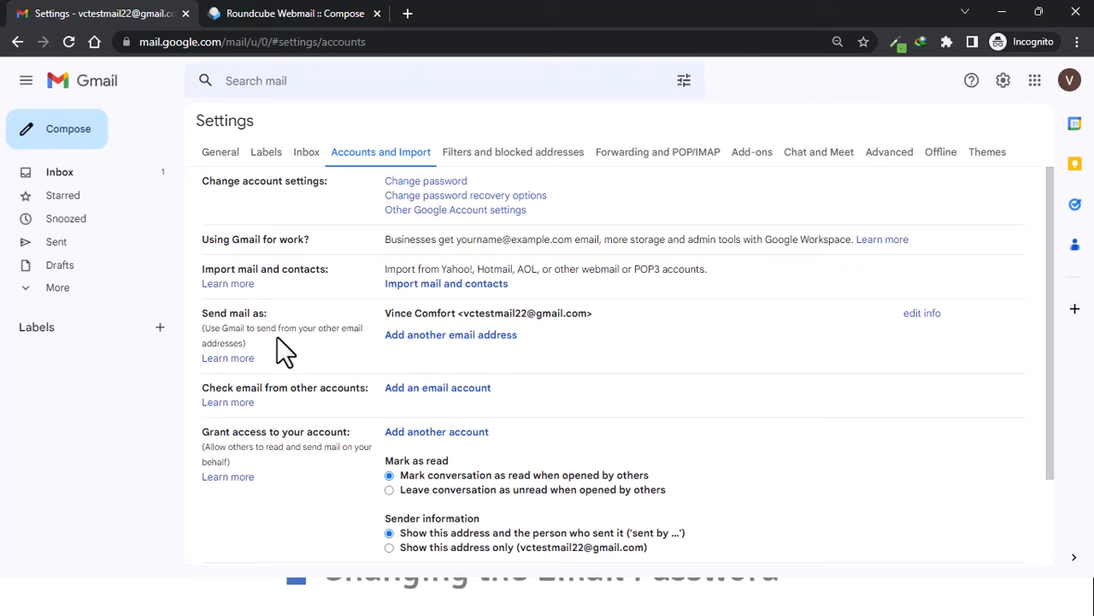
{"action": "mouse_move", "coordinate": [356, 333]}
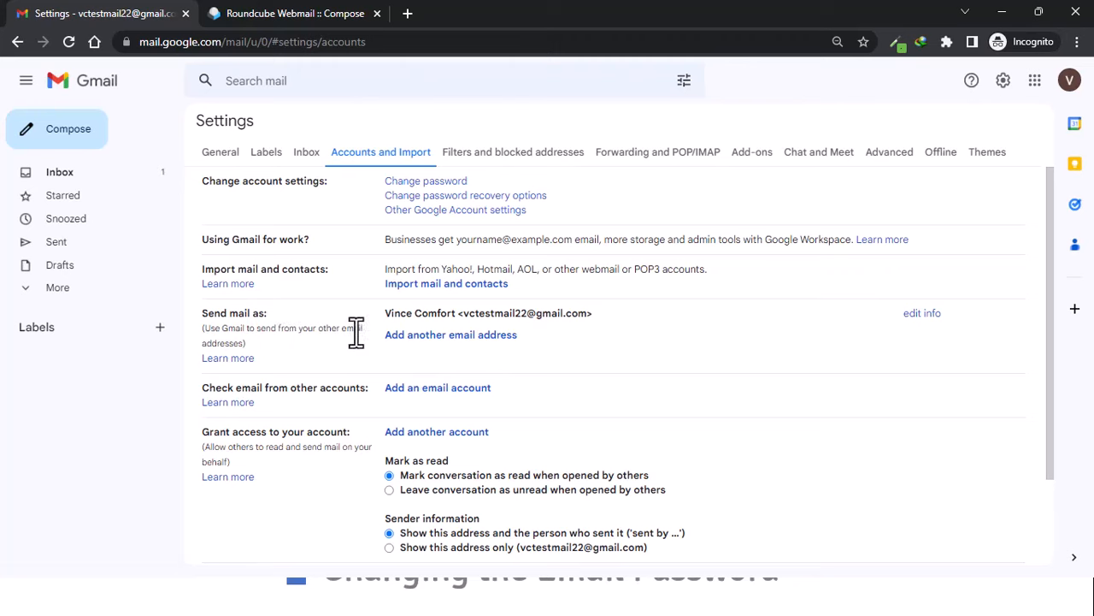
{"action": "mouse_move", "coordinate": [451, 333]}
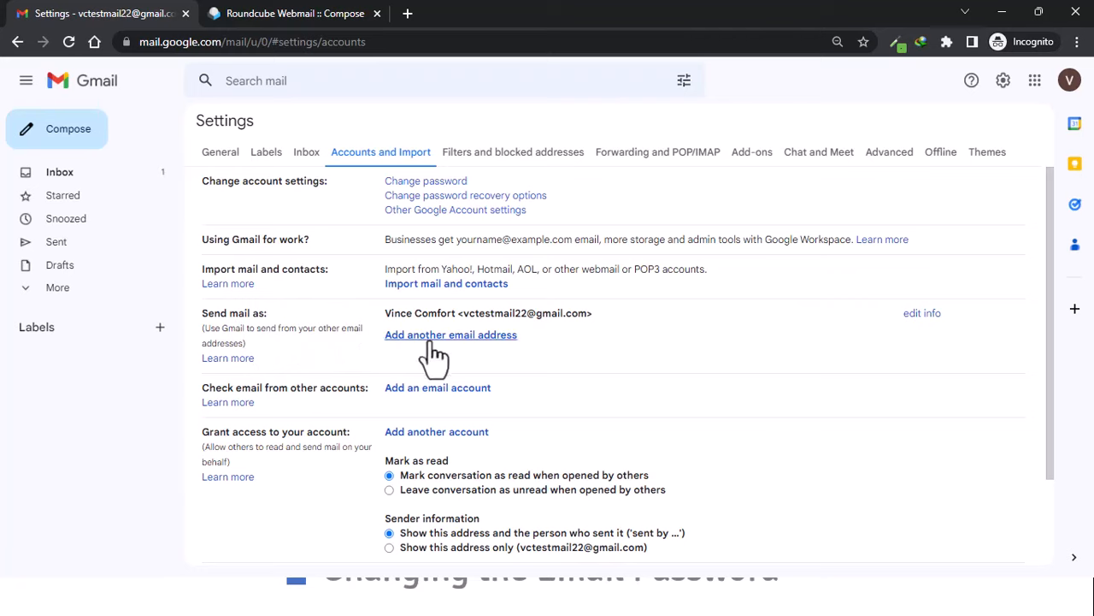
{"action": "mouse_move", "coordinate": [419, 354]}
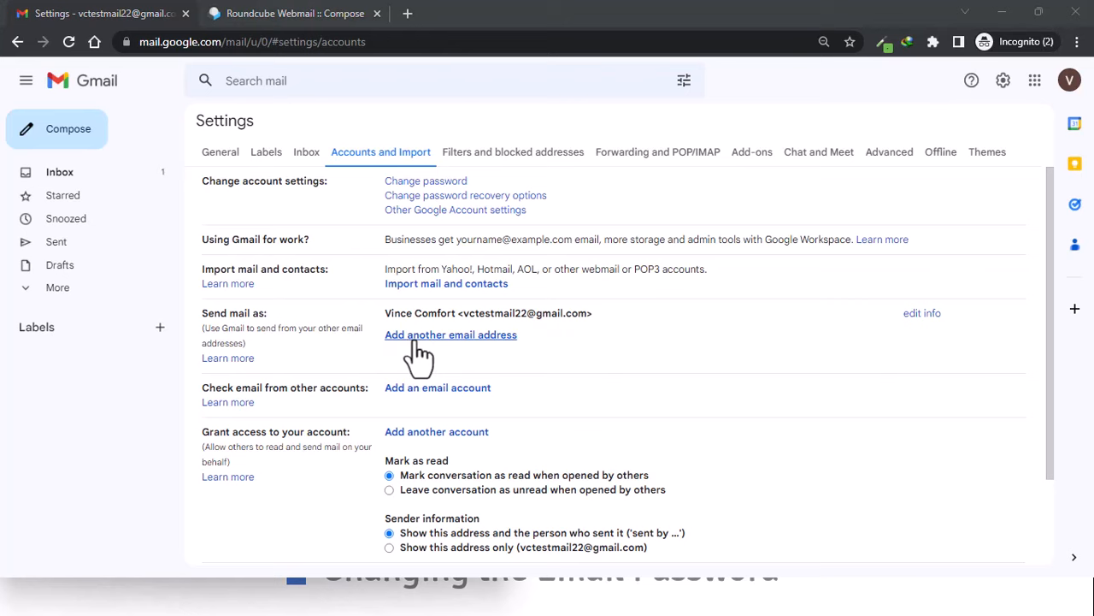
{"action": "left_click", "coordinate": [452, 334]}
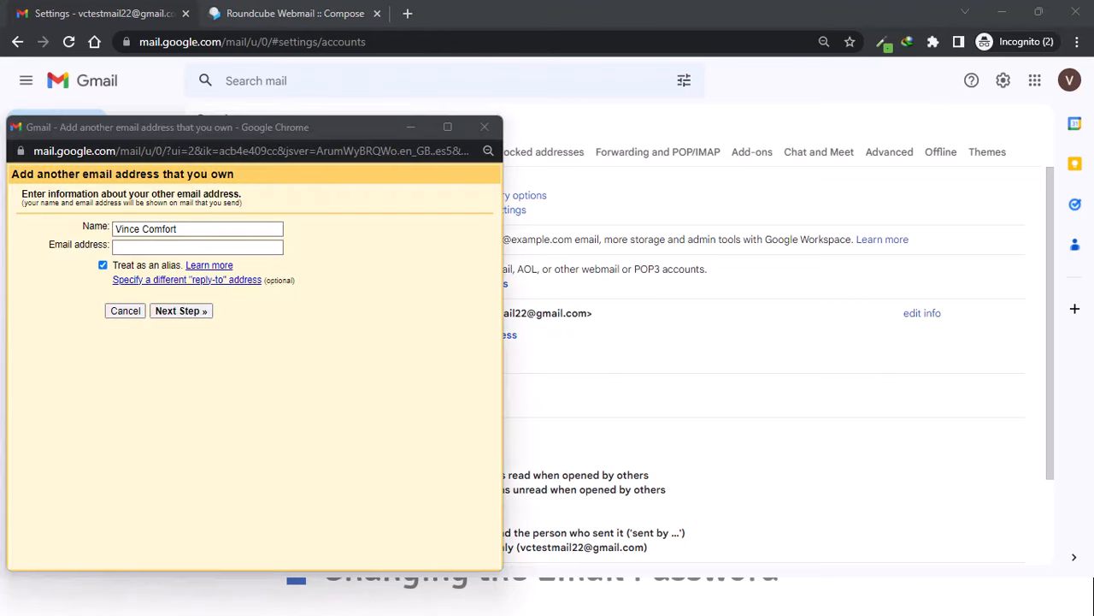
{"action": "mouse_move", "coordinate": [213, 151]}
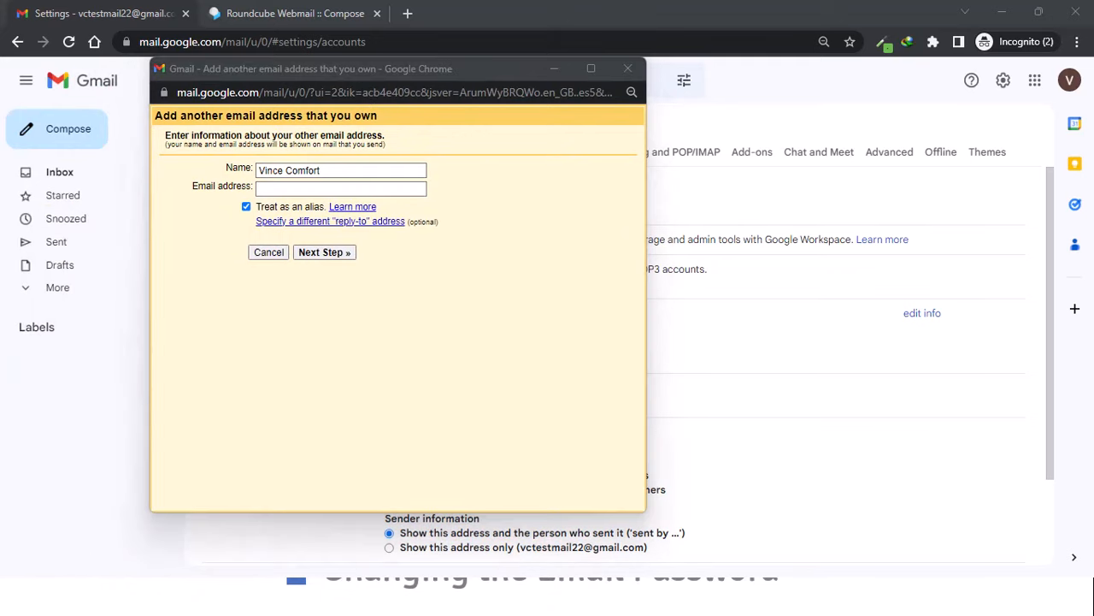
{"action": "left_click", "coordinate": [342, 187]}
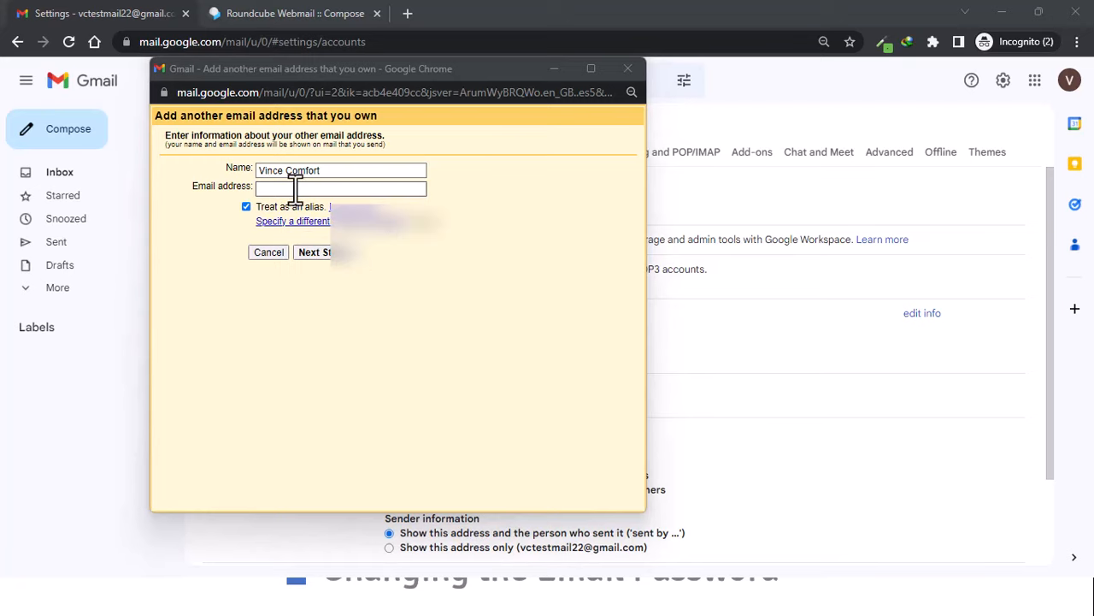
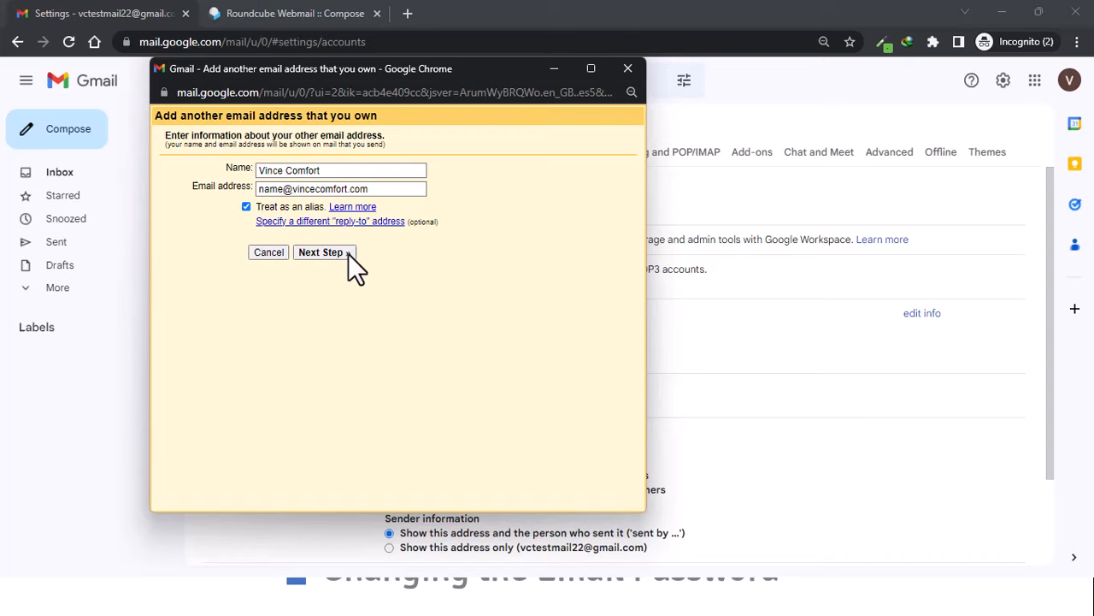
Submit SMTP details for mail.vincecomfort.com, port 587, full-address username, password and TLS.
{"action": "left_click", "coordinate": [322, 252]}
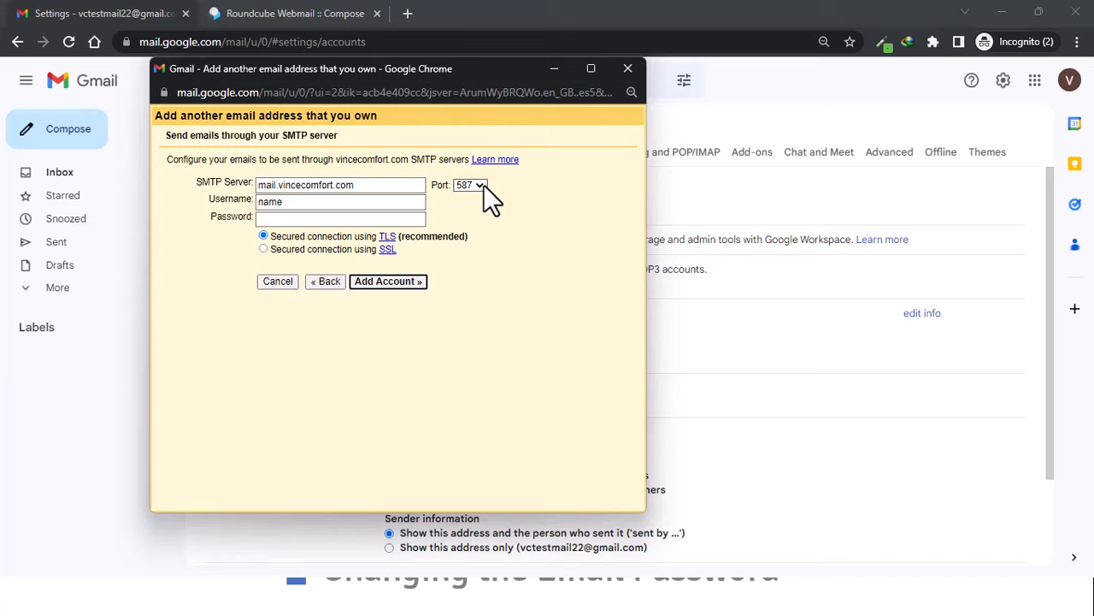
{"action": "mouse_move", "coordinate": [224, 202]}
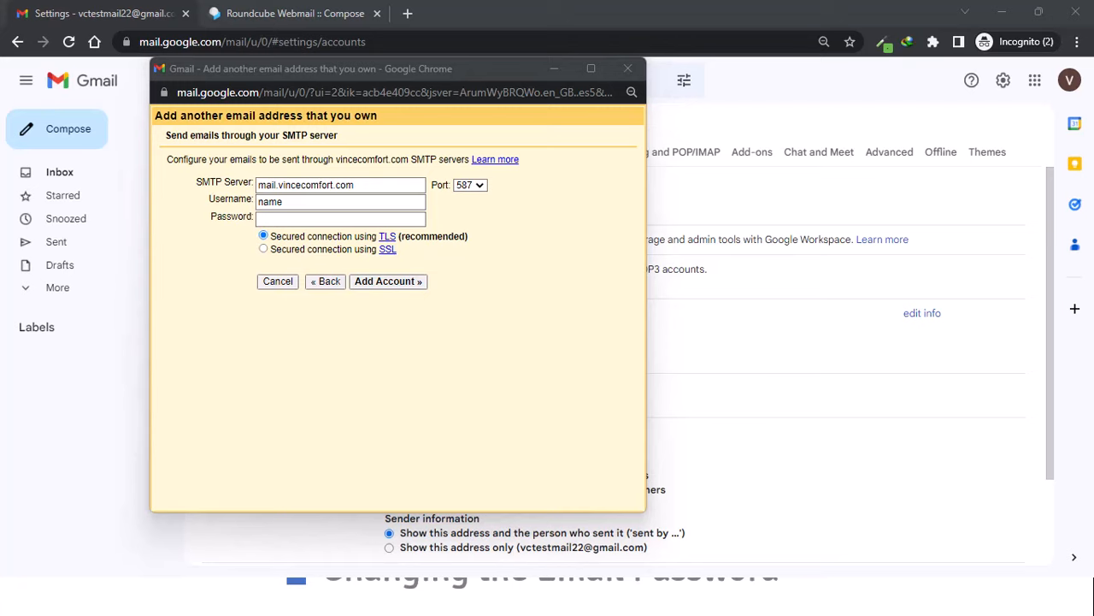
{"action": "double_click", "coordinate": [290, 202]}
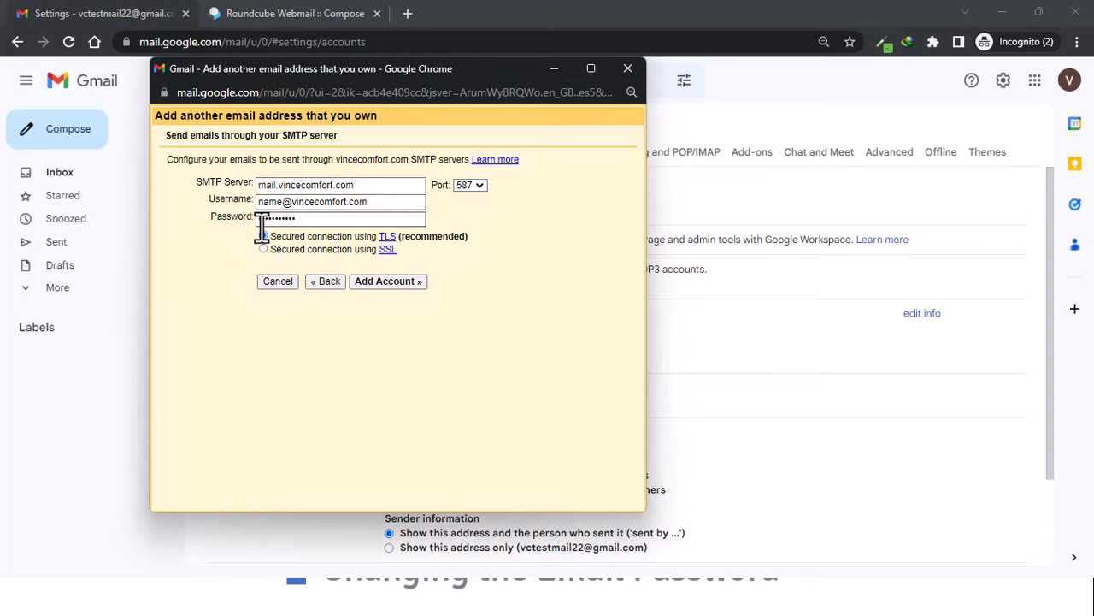
{"action": "left_click", "coordinate": [263, 236]}
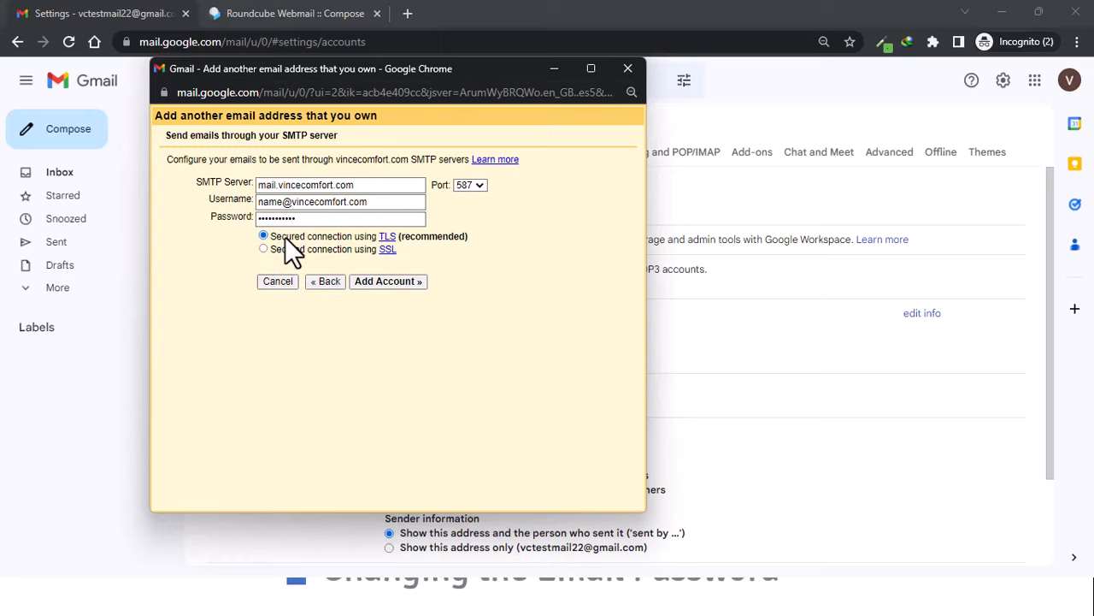
{"action": "mouse_move", "coordinate": [414, 256]}
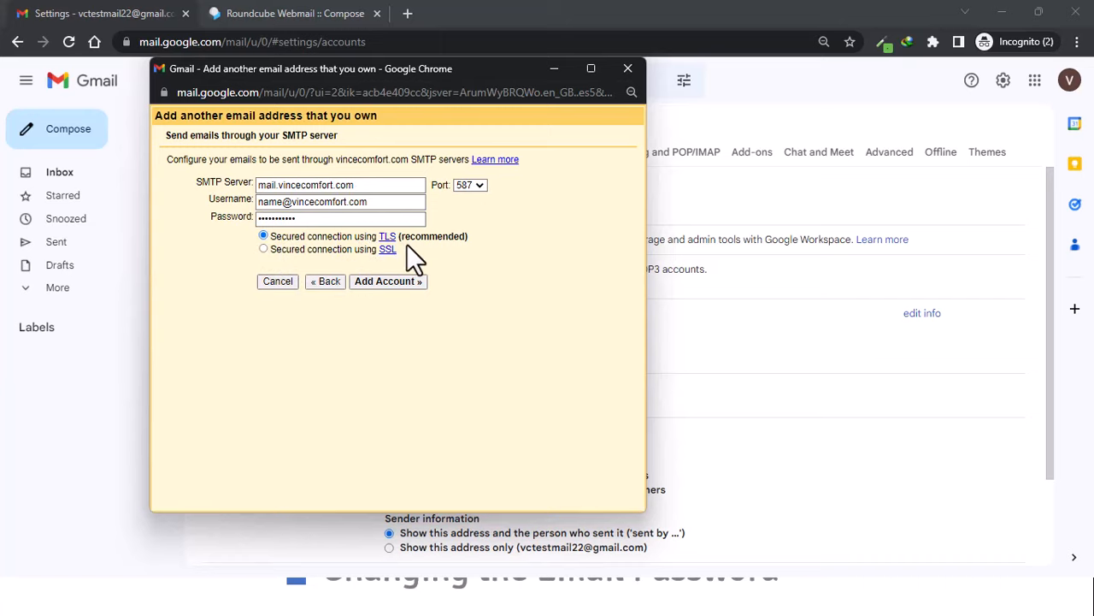
{"action": "left_click", "coordinate": [387, 281]}
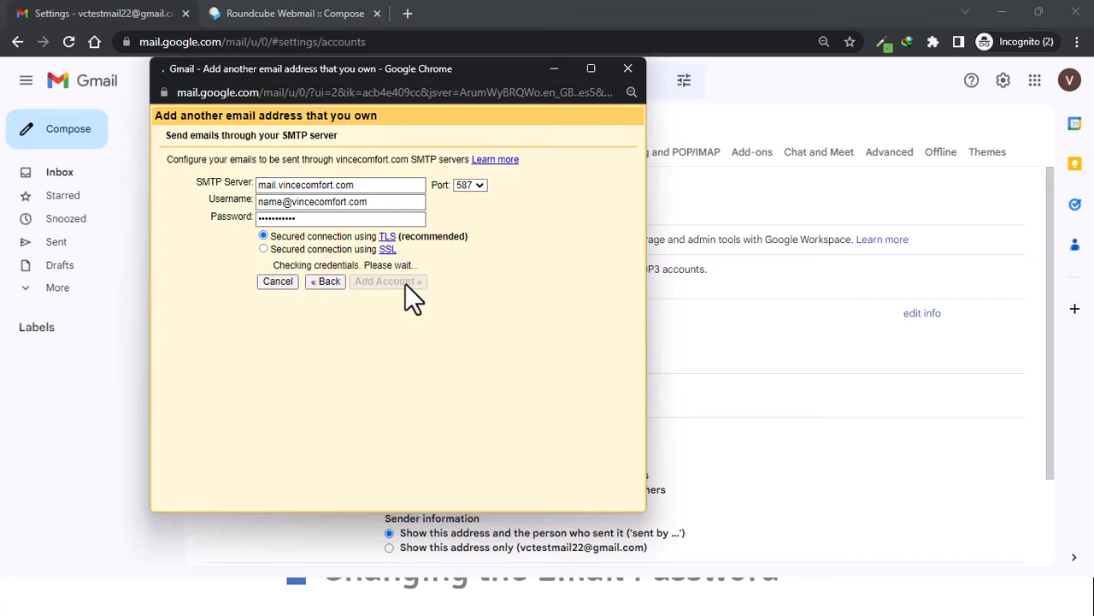
Move the confirmation-code window aside to reveal the new unverified vincecomfort.com address.
{"action": "left_click", "coordinate": [385, 281]}
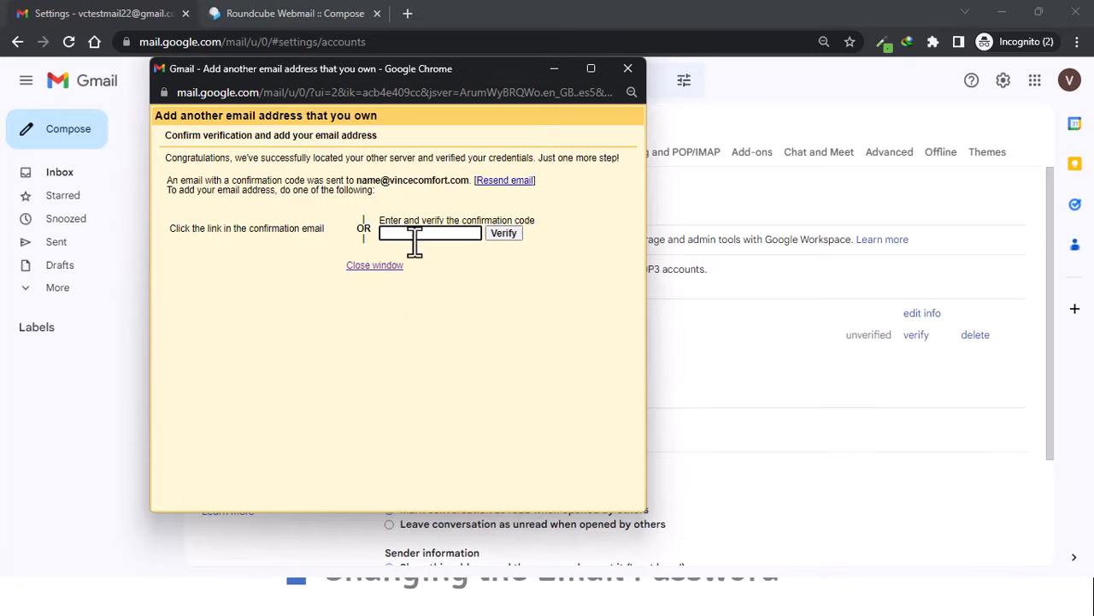
{"action": "mouse_move", "coordinate": [380, 82]}
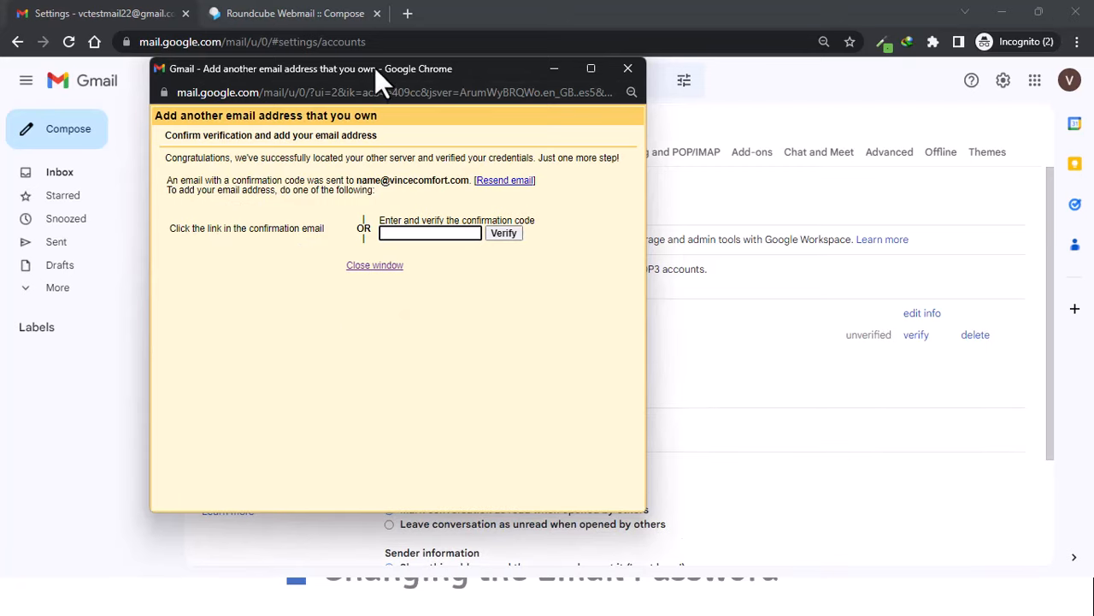
{"action": "left_click_drag", "start_coordinate": [380, 77], "coordinate": [342, 76]}
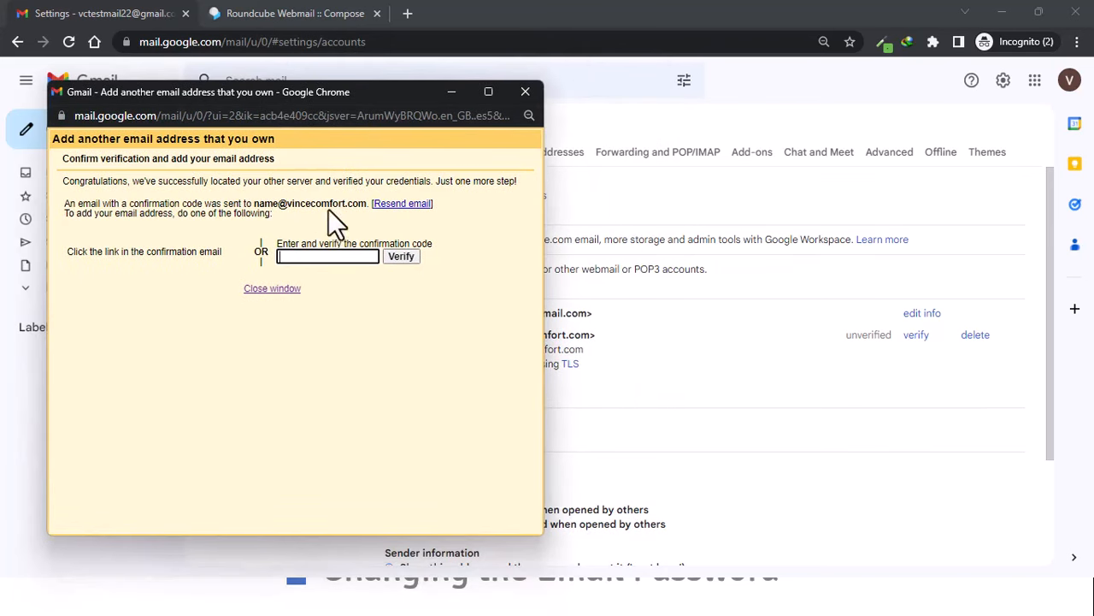
{"action": "mouse_move", "coordinate": [60, 248]}
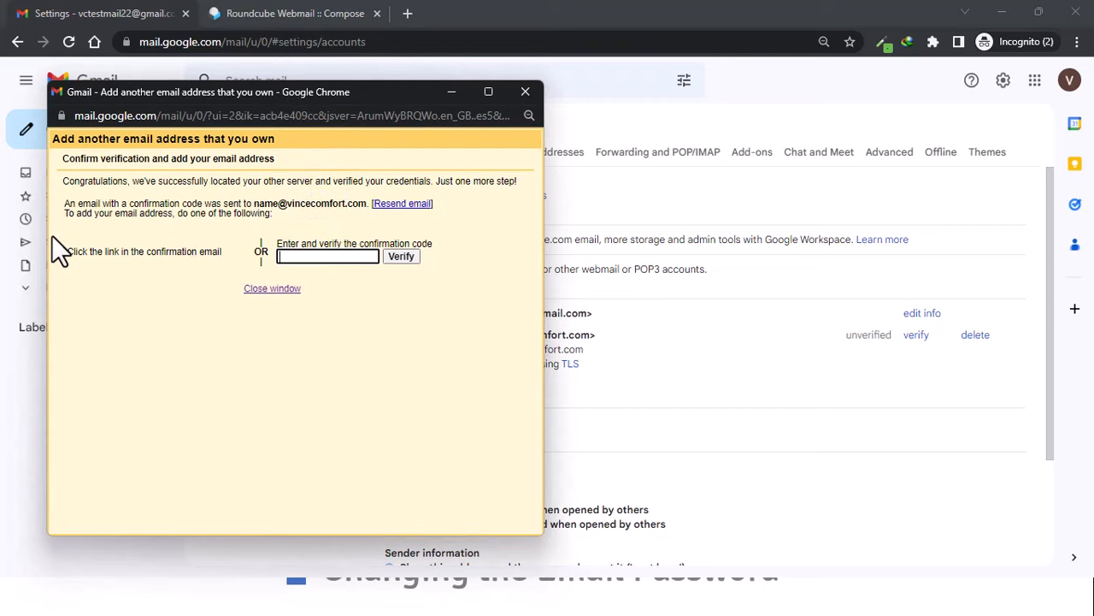
{"action": "mouse_move", "coordinate": [260, 205]}
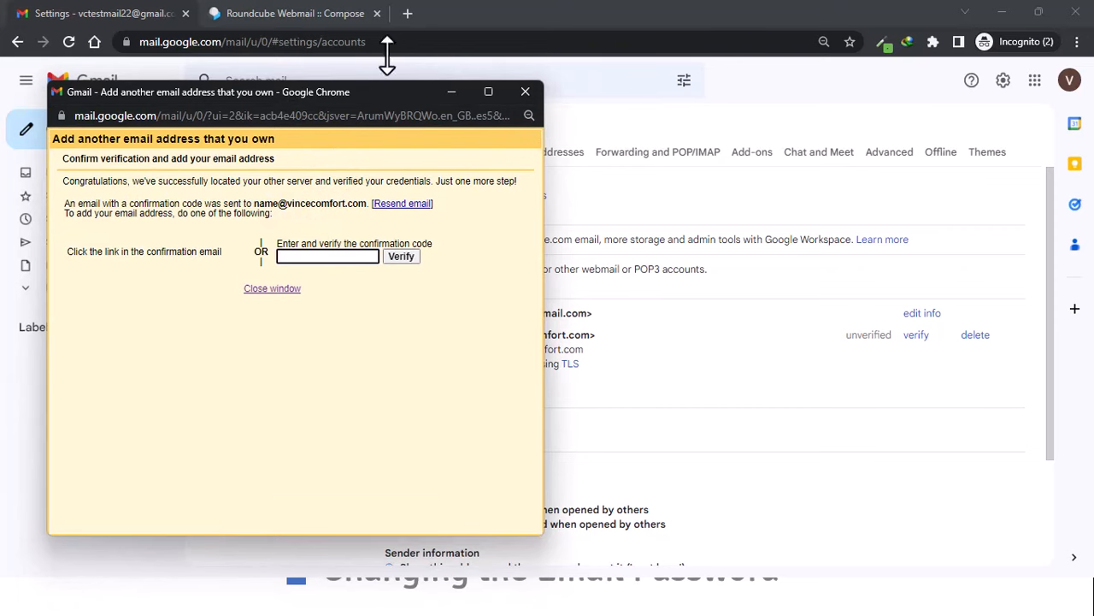
{"action": "left_click", "coordinate": [290, 14]}
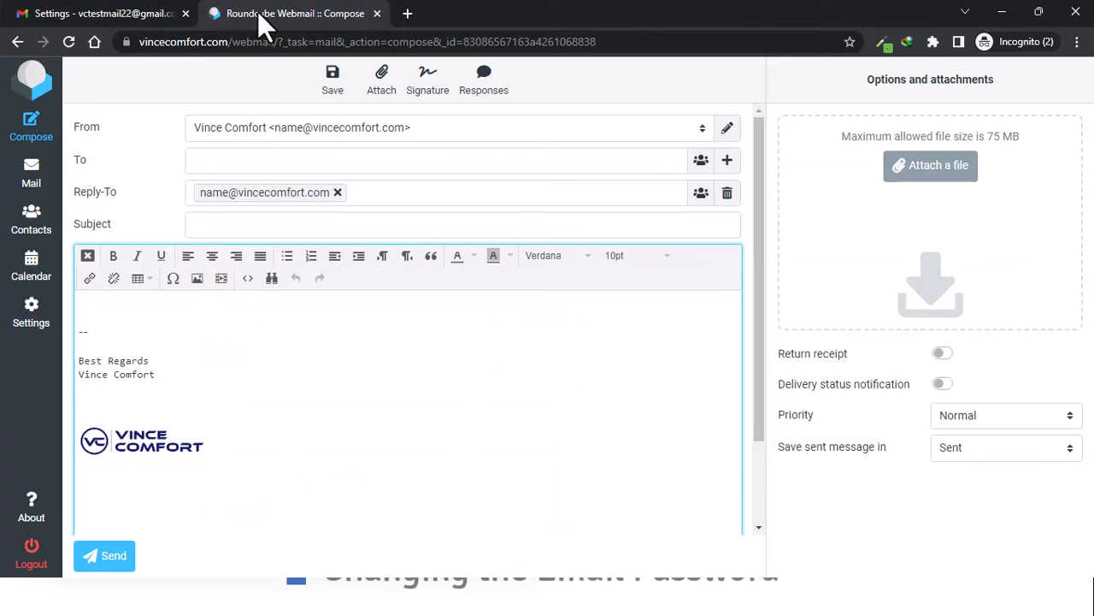
{"action": "mouse_move", "coordinate": [31, 171]}
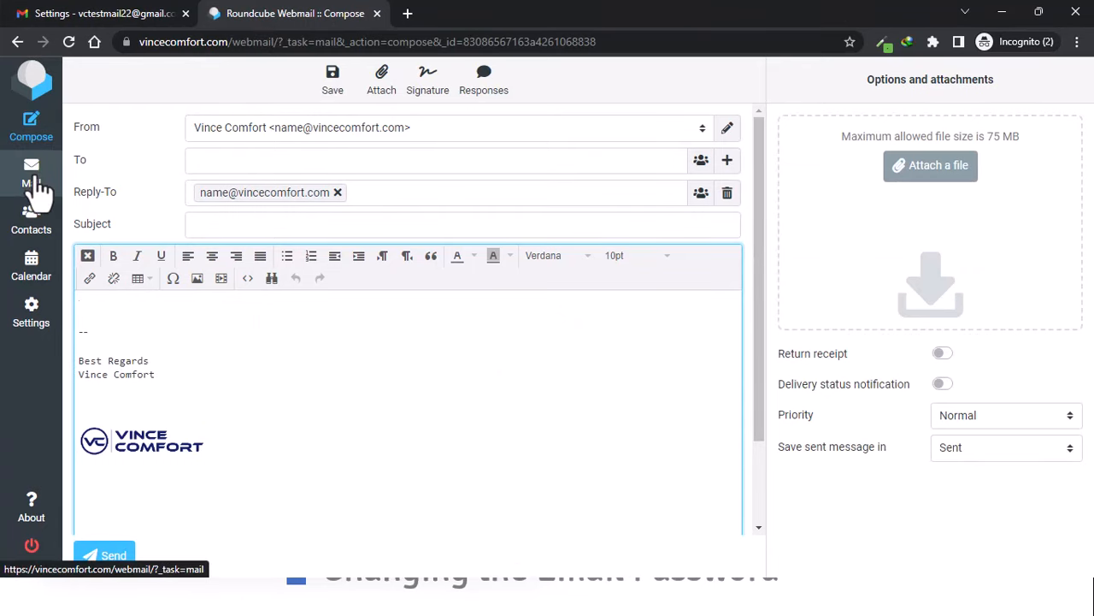
{"action": "left_click", "coordinate": [31, 171]}
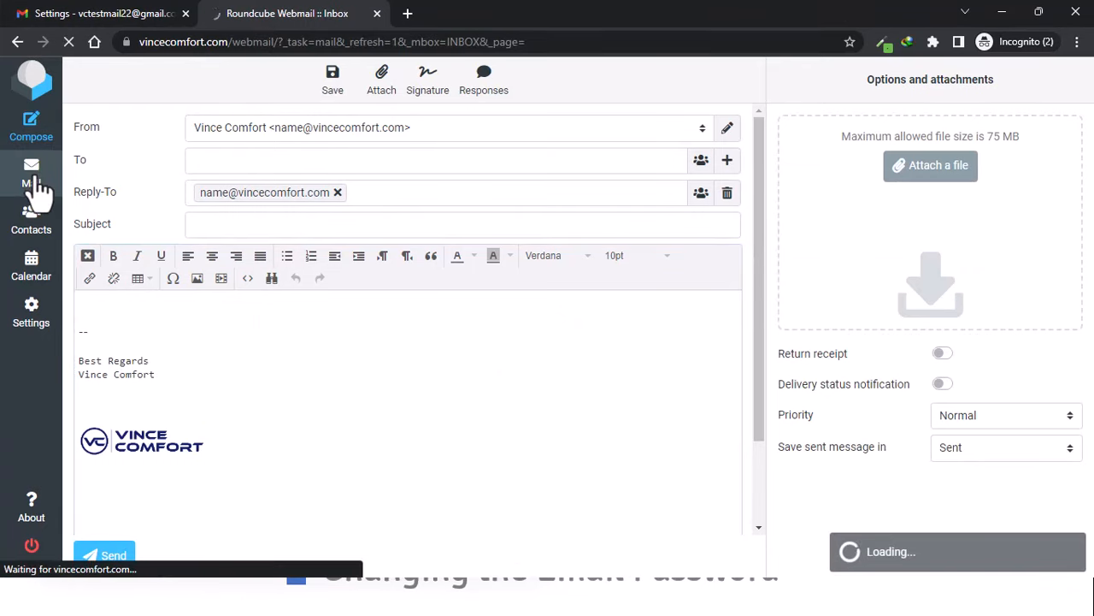
{"action": "left_click", "coordinate": [31, 171]}
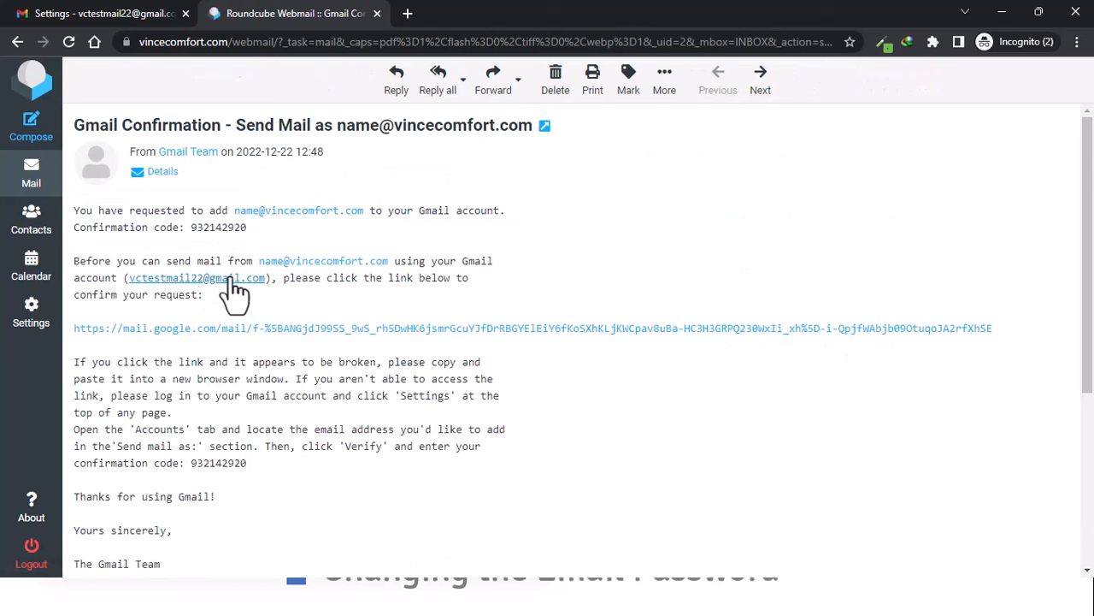
{"action": "mouse_move", "coordinate": [158, 498]}
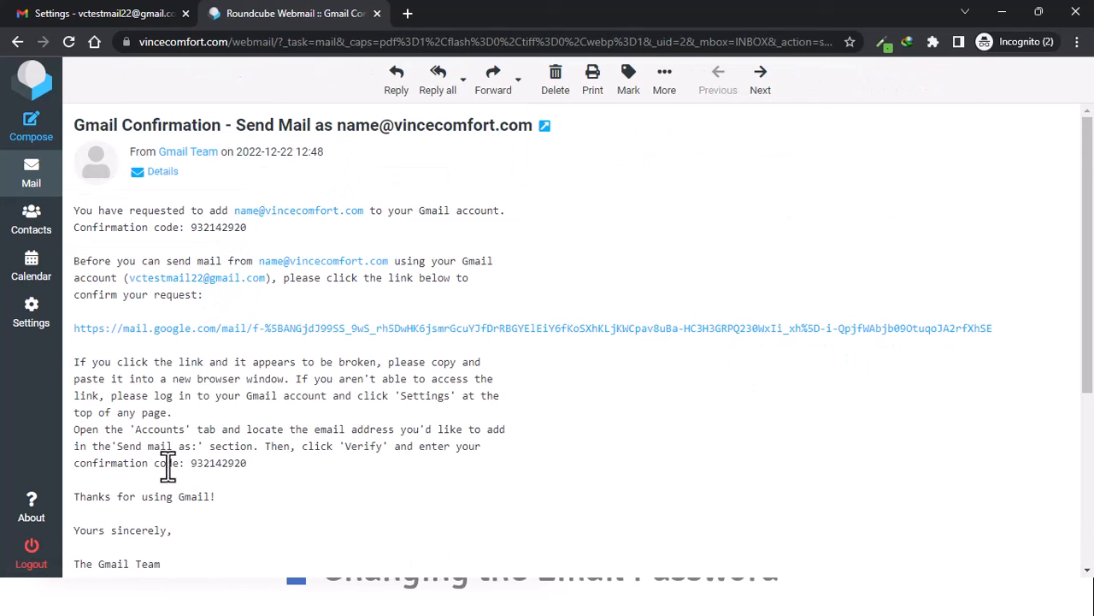
{"action": "double_click", "coordinate": [219, 461]}
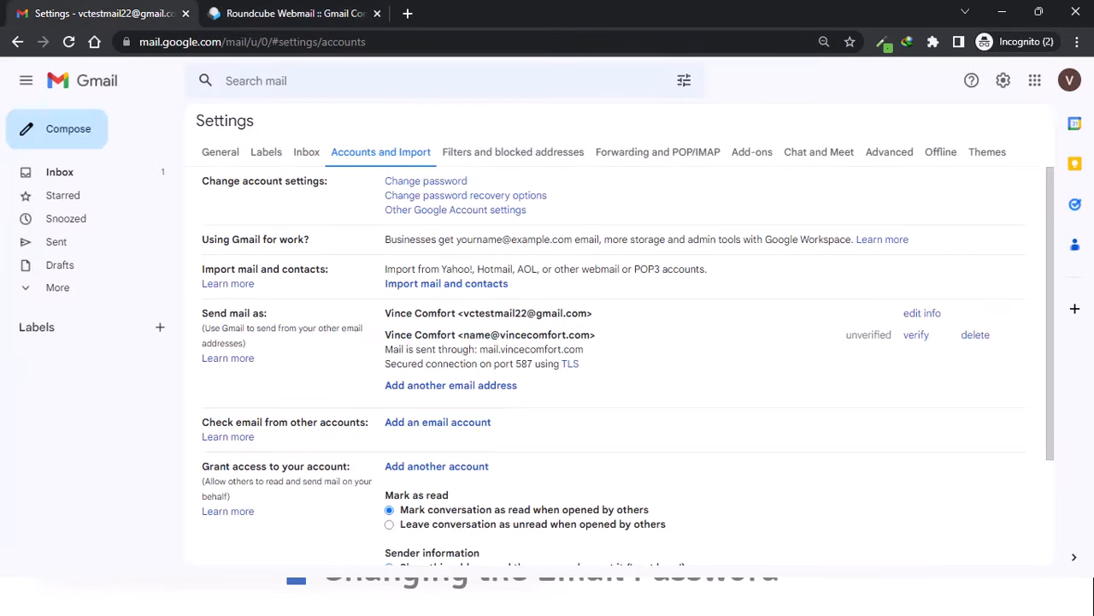
Verify the vincecomfort.com address by pasting the confirmation code and submitting it.
{"action": "left_click", "coordinate": [916, 334]}
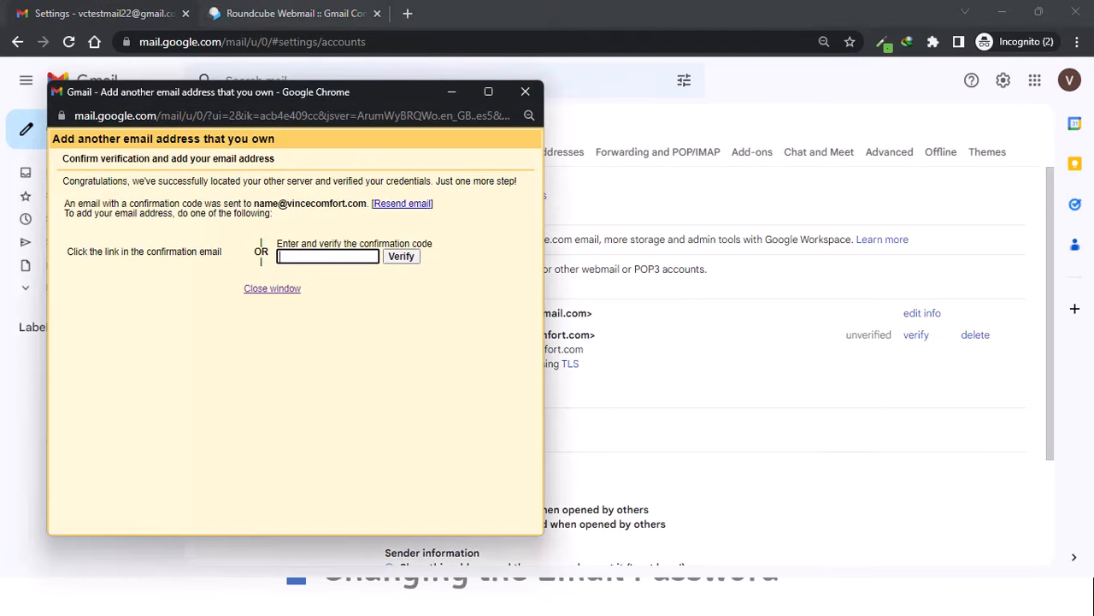
{"action": "right_click", "coordinate": [328, 256]}
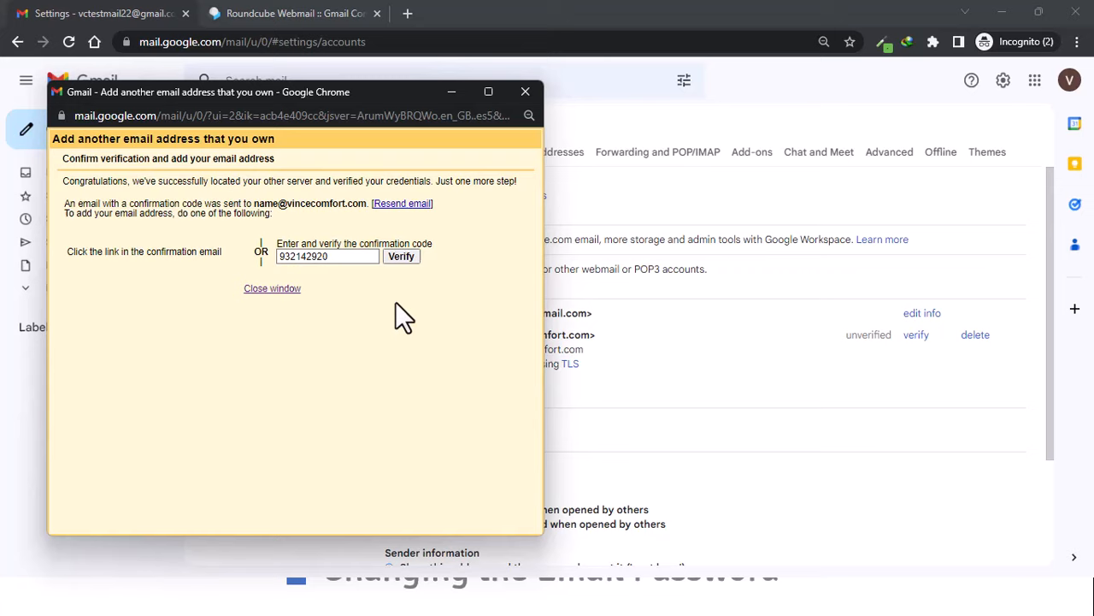
{"action": "left_click", "coordinate": [329, 257]}
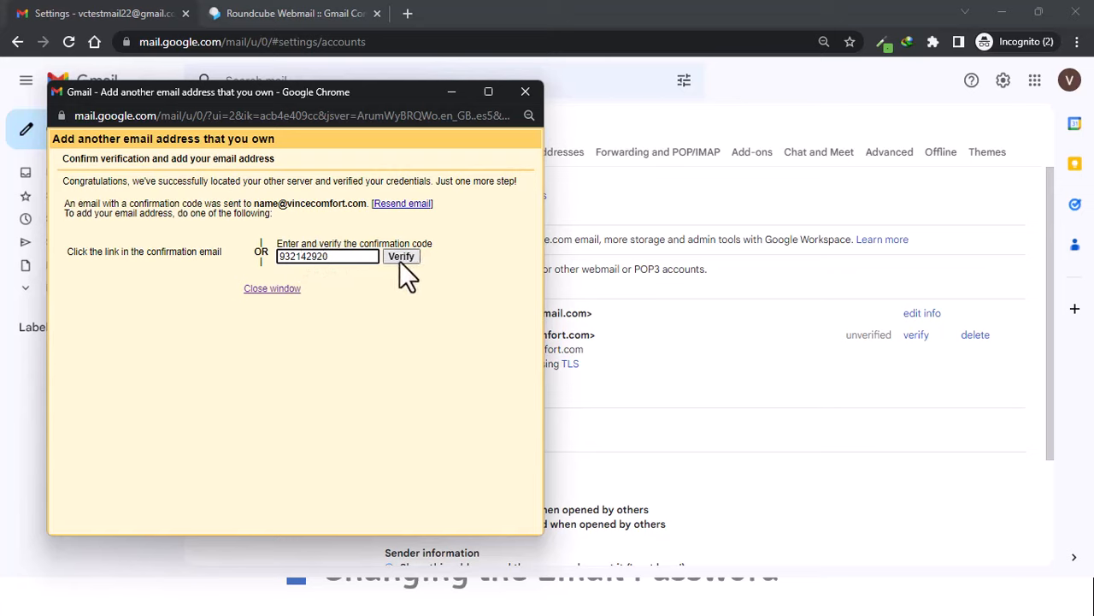
{"action": "left_click", "coordinate": [401, 256]}
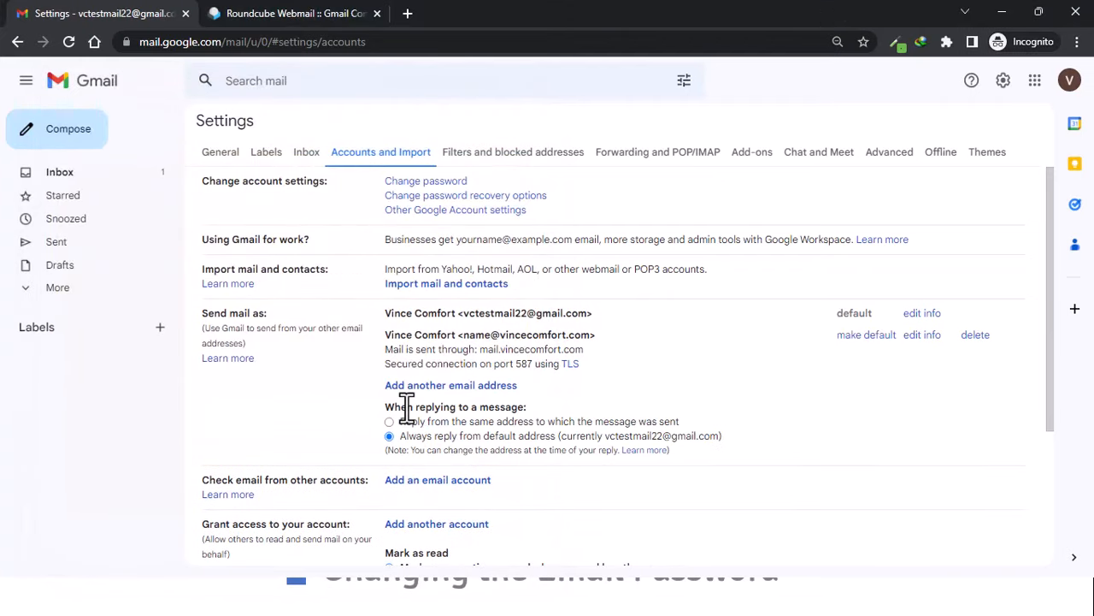
{"action": "mouse_move", "coordinate": [438, 354]}
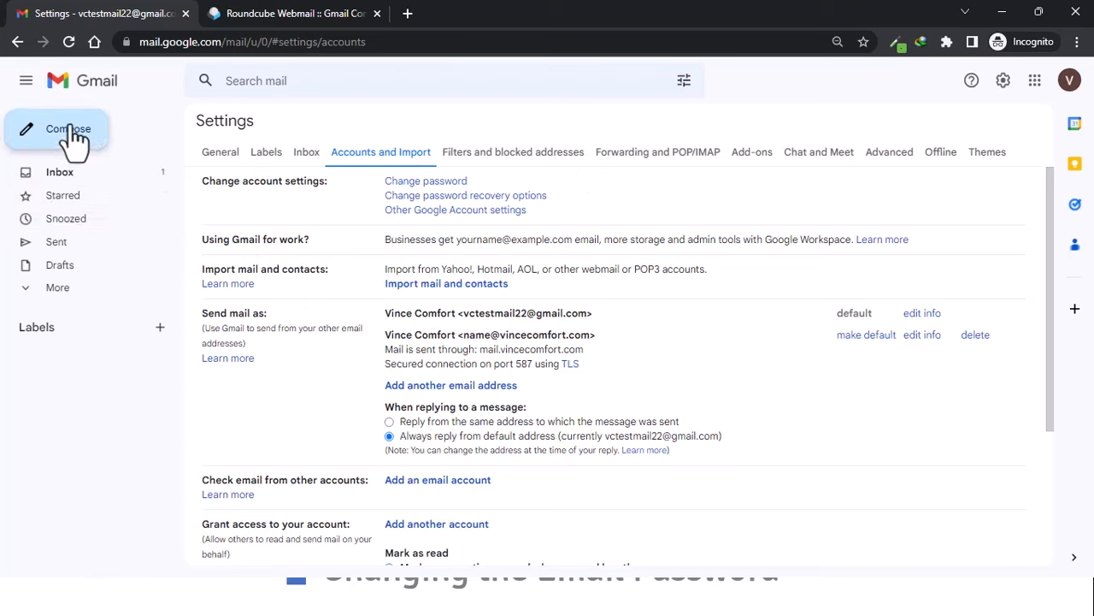
Start a test message and check that From offers both the Gmail and vincecomfort.com addresses.
{"action": "left_click", "coordinate": [68, 128]}
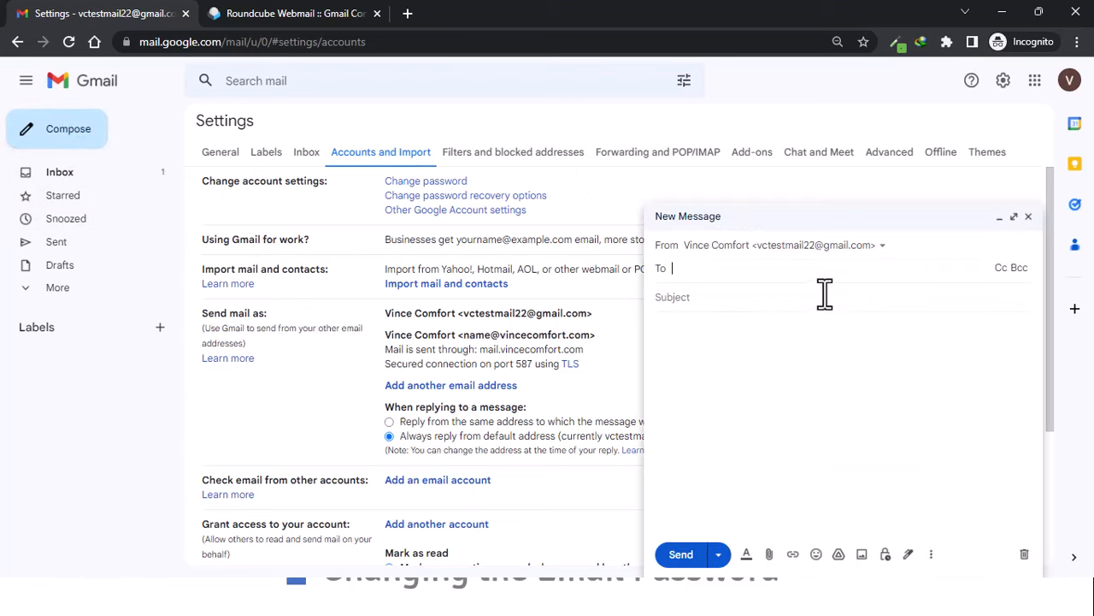
{"action": "left_click", "coordinate": [883, 244]}
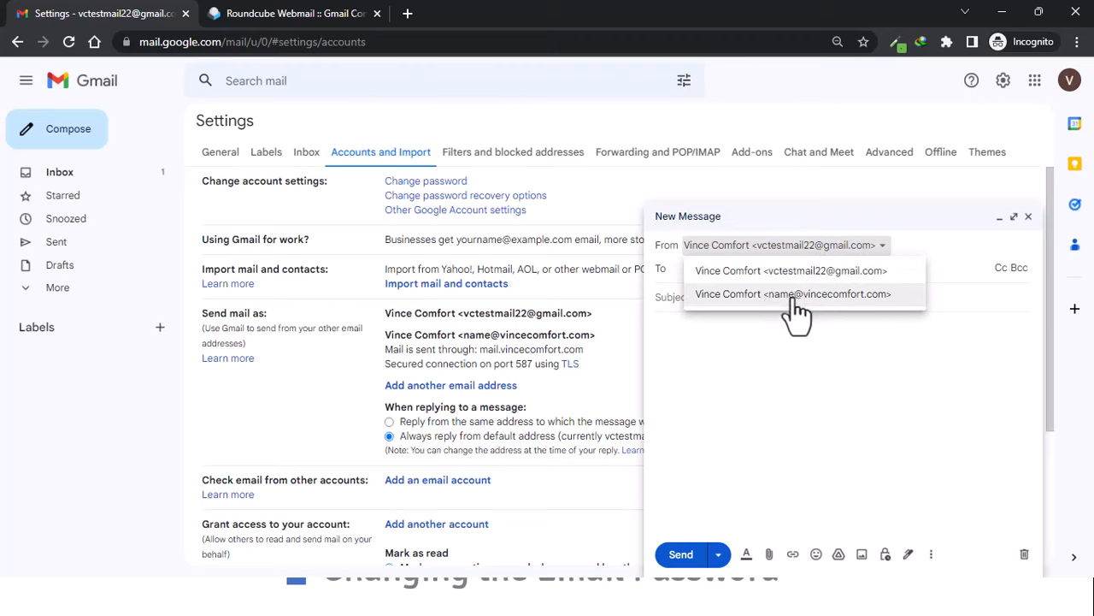
{"action": "left_click", "coordinate": [793, 294]}
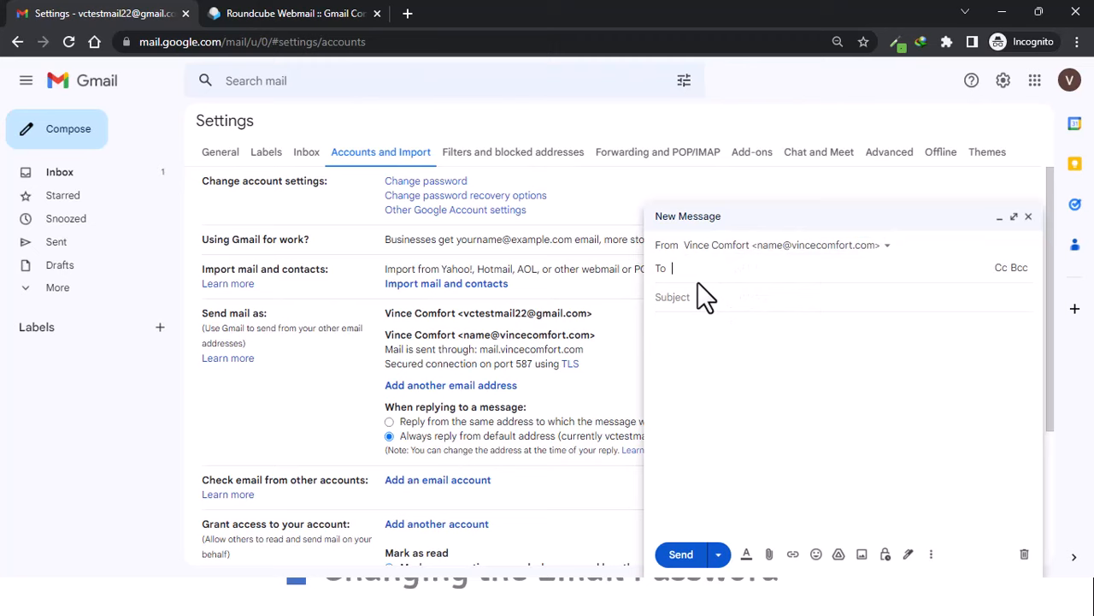
{"action": "mouse_move", "coordinate": [703, 301]}
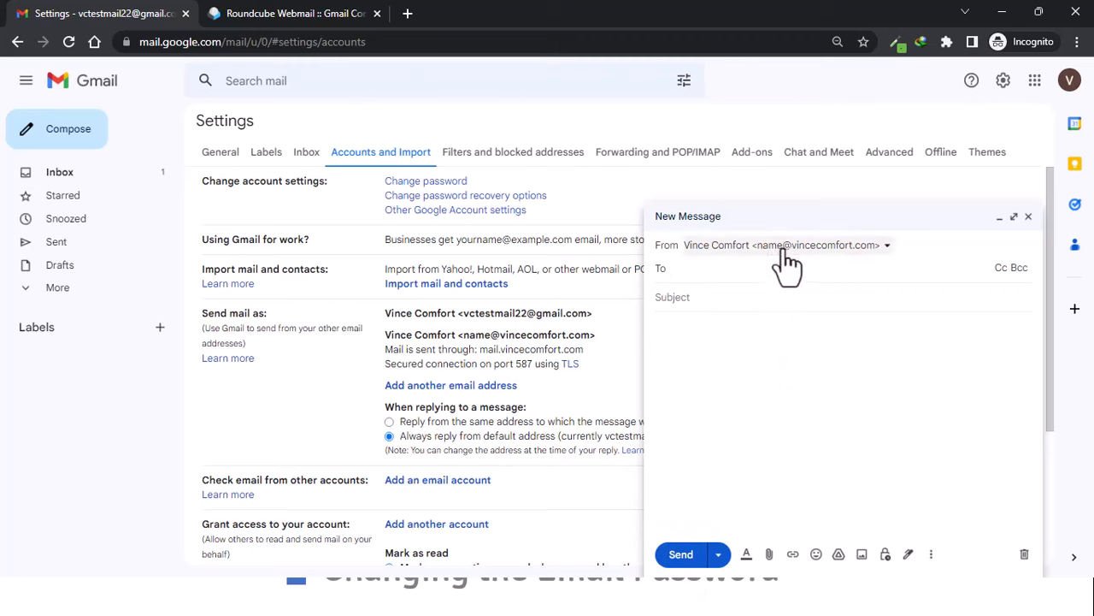
{"action": "left_click", "coordinate": [886, 246]}
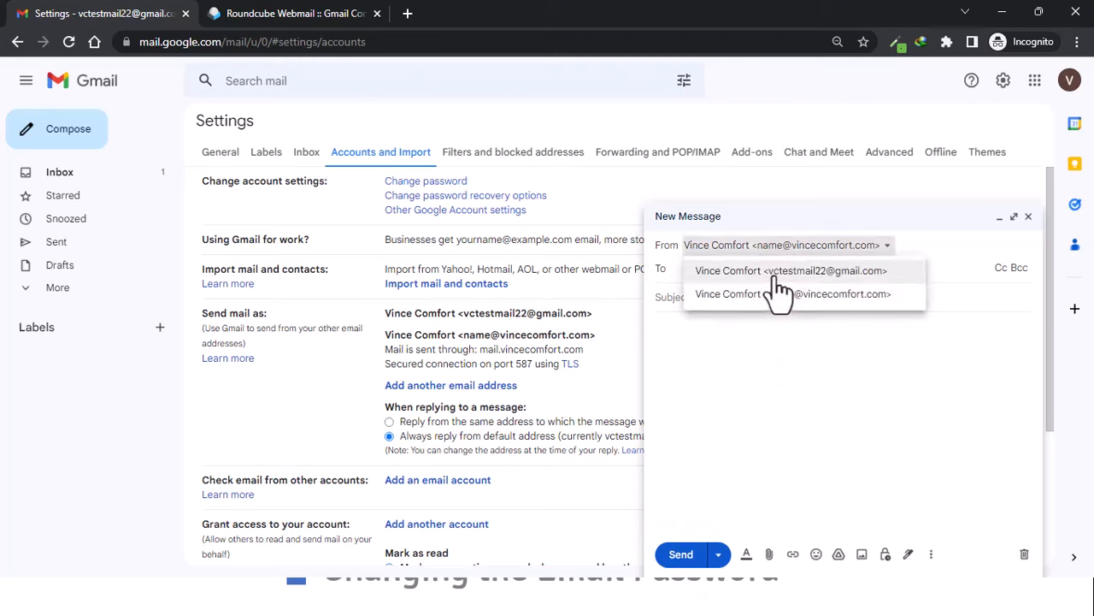
{"action": "mouse_move", "coordinate": [834, 294]}
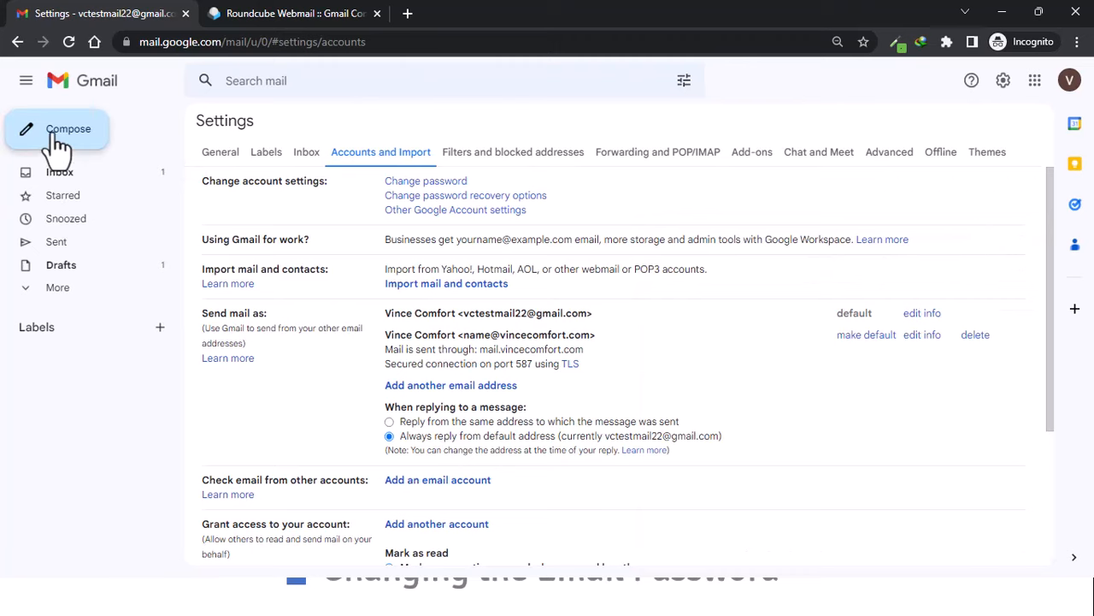
{"action": "left_click", "coordinate": [56, 128]}
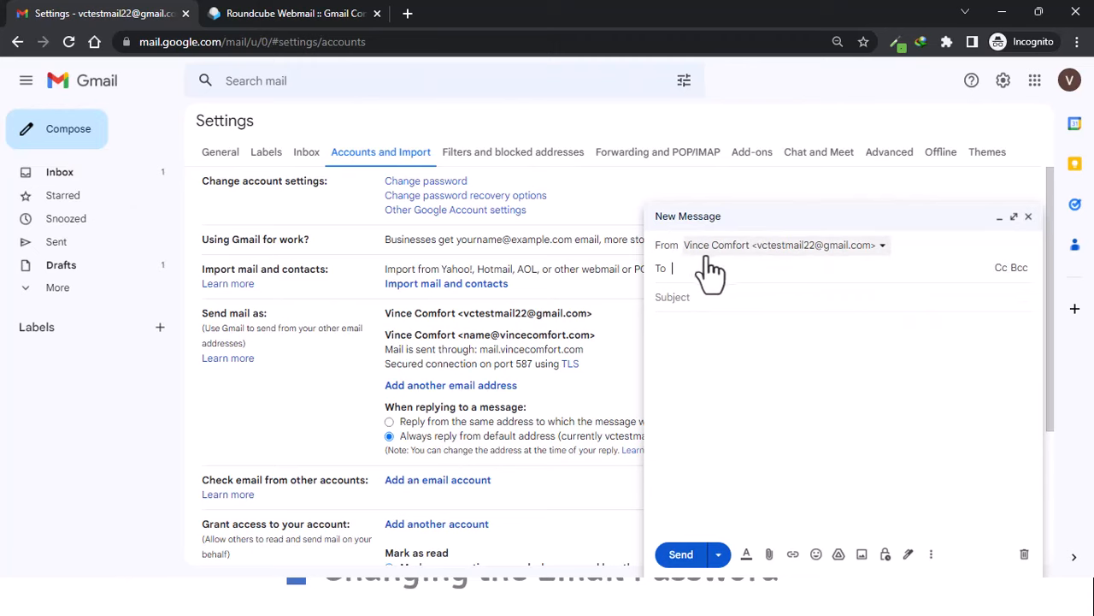
{"action": "mouse_move", "coordinate": [778, 260]}
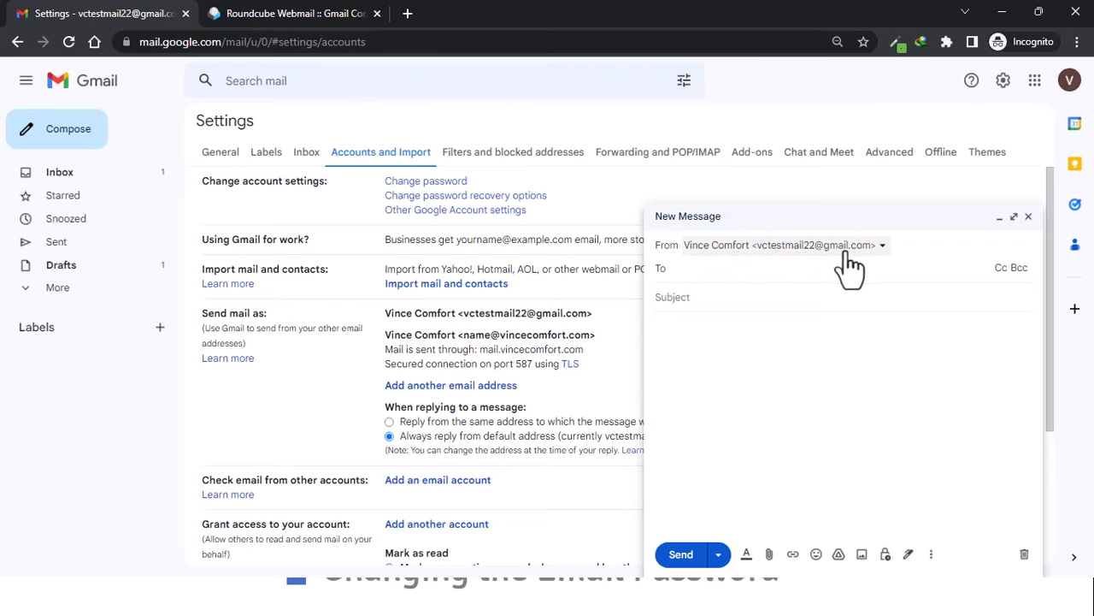
{"action": "mouse_move", "coordinate": [807, 265]}
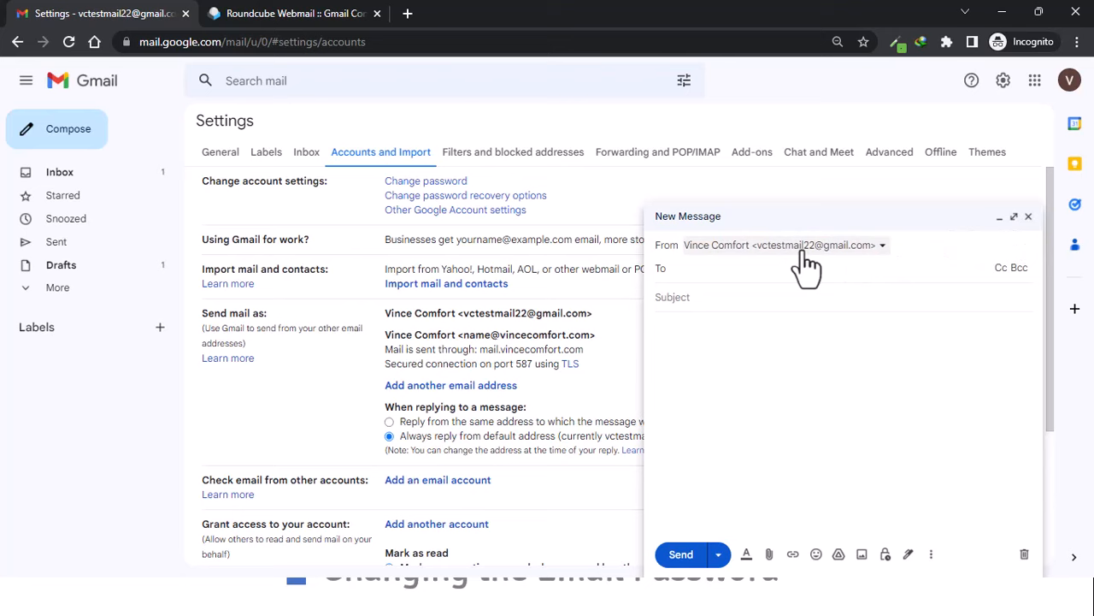
{"action": "left_click", "coordinate": [1029, 215]}
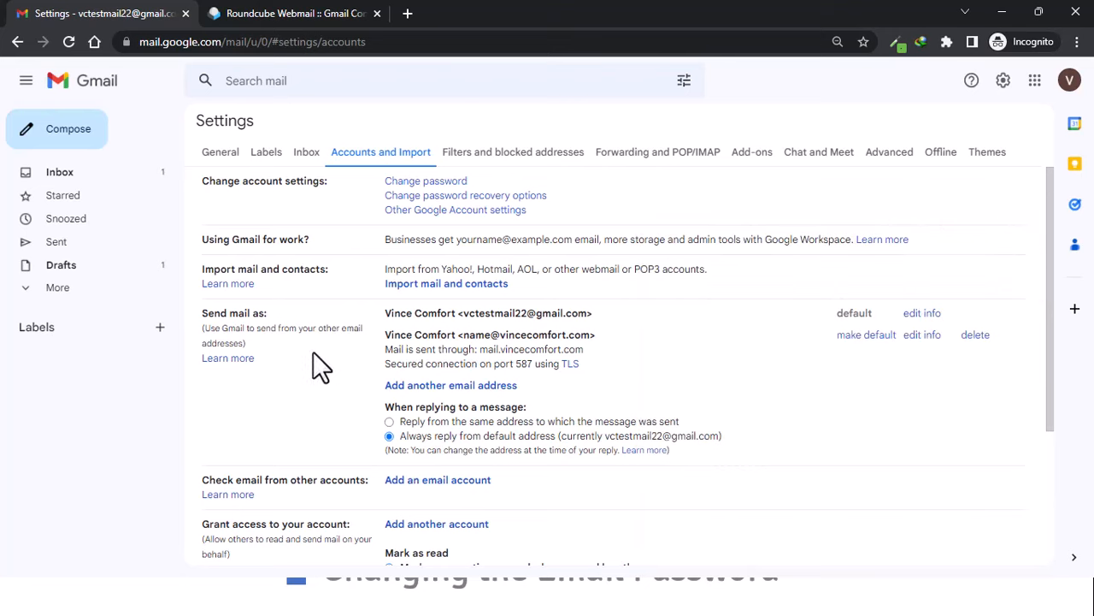
{"action": "mouse_move", "coordinate": [419, 410]}
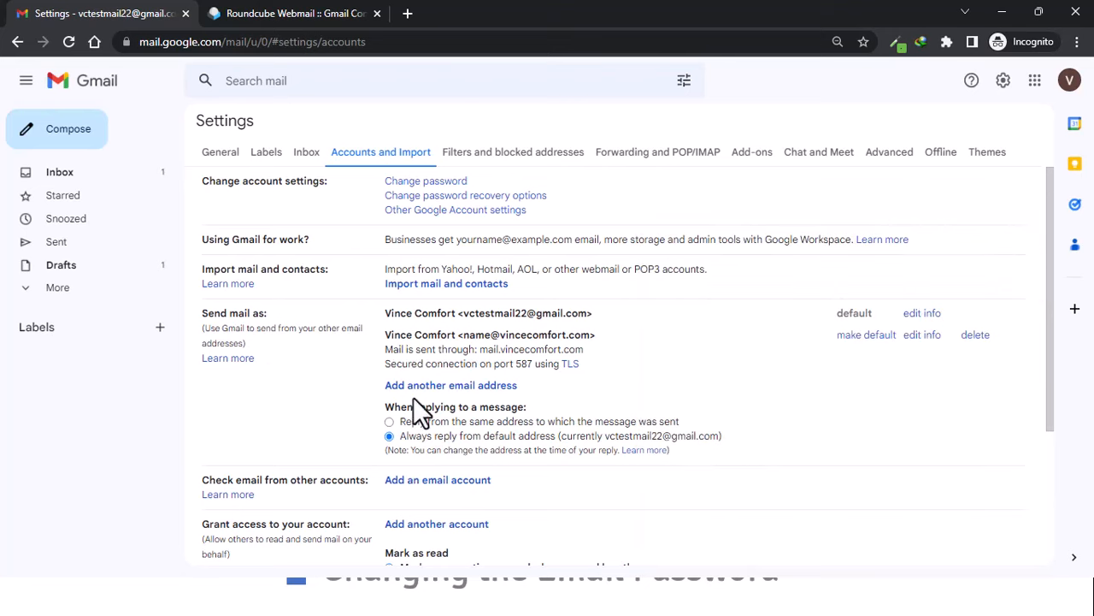
{"action": "mouse_move", "coordinate": [243, 345]}
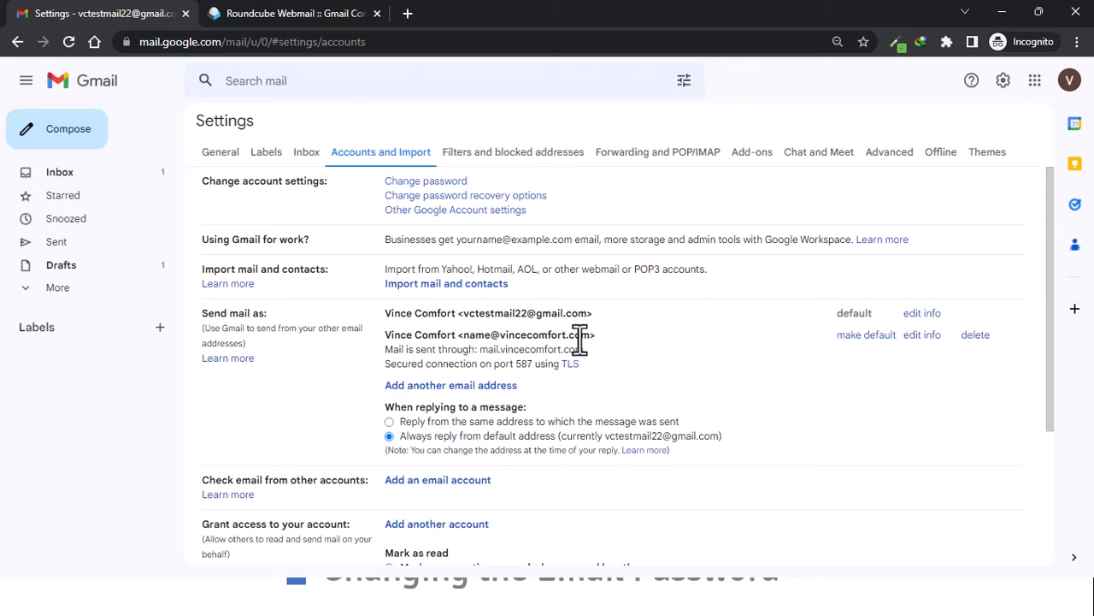
{"action": "mouse_move", "coordinate": [865, 333]}
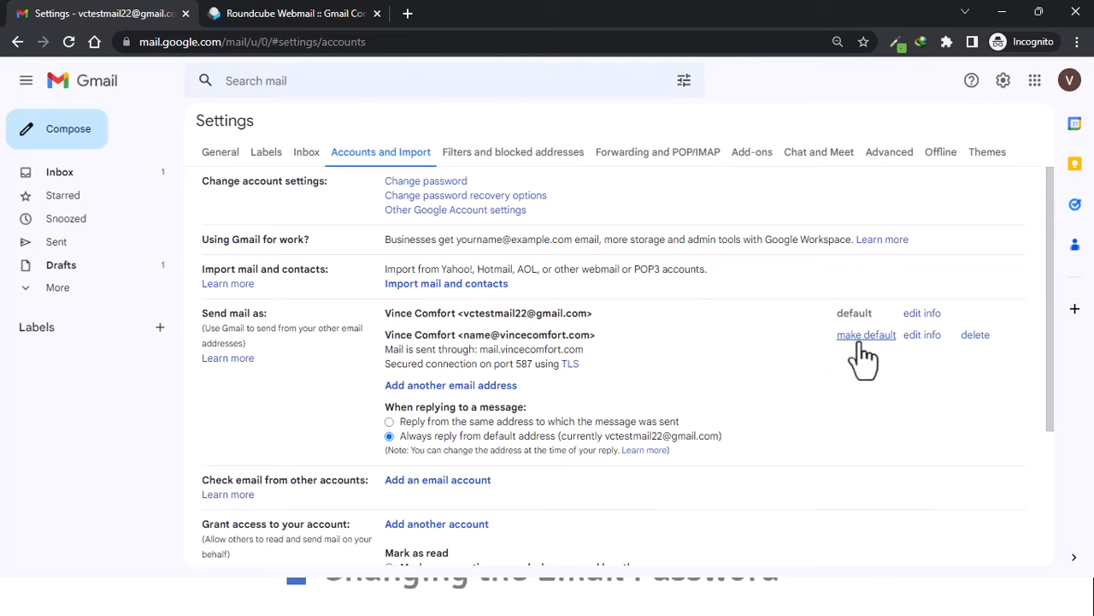
Make vincecomfort.com the default sender and confirm a new message starts from it.
{"action": "left_click", "coordinate": [865, 334]}
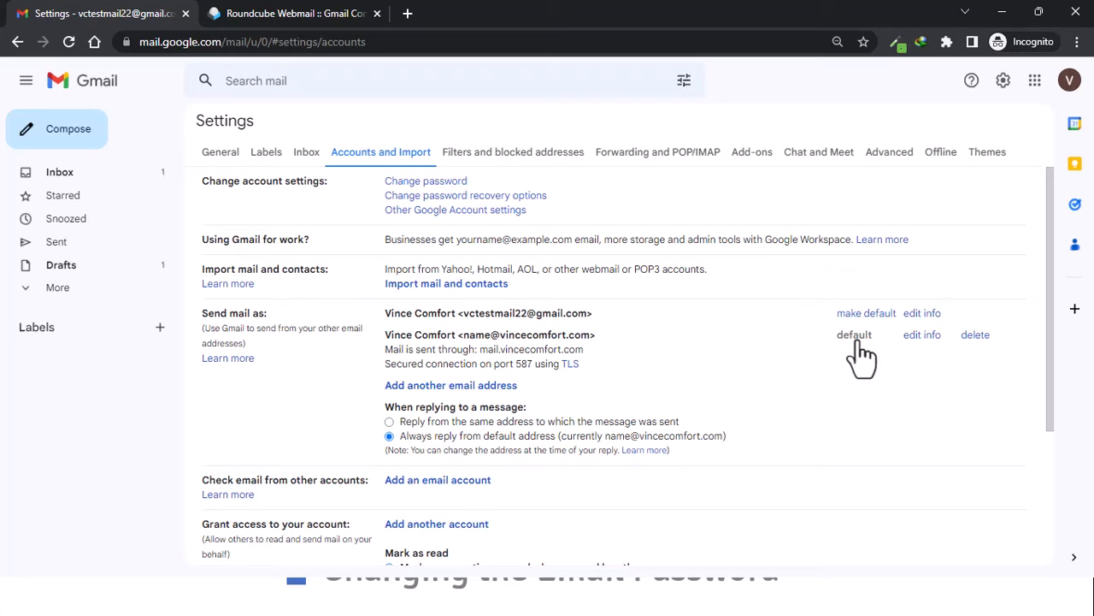
{"action": "mouse_move", "coordinate": [864, 354]}
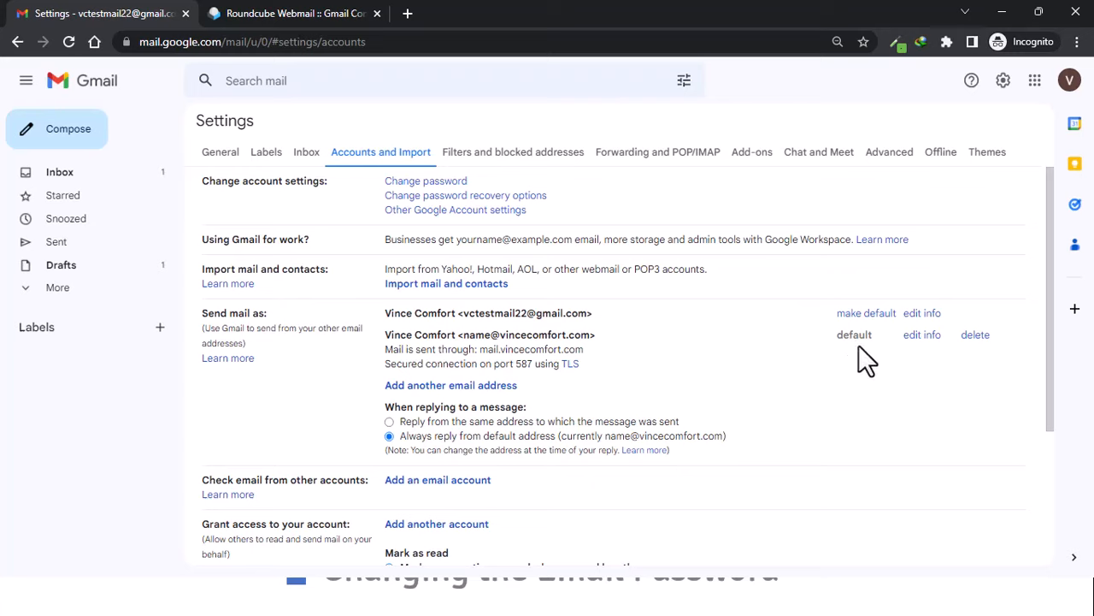
{"action": "mouse_move", "coordinate": [58, 140]}
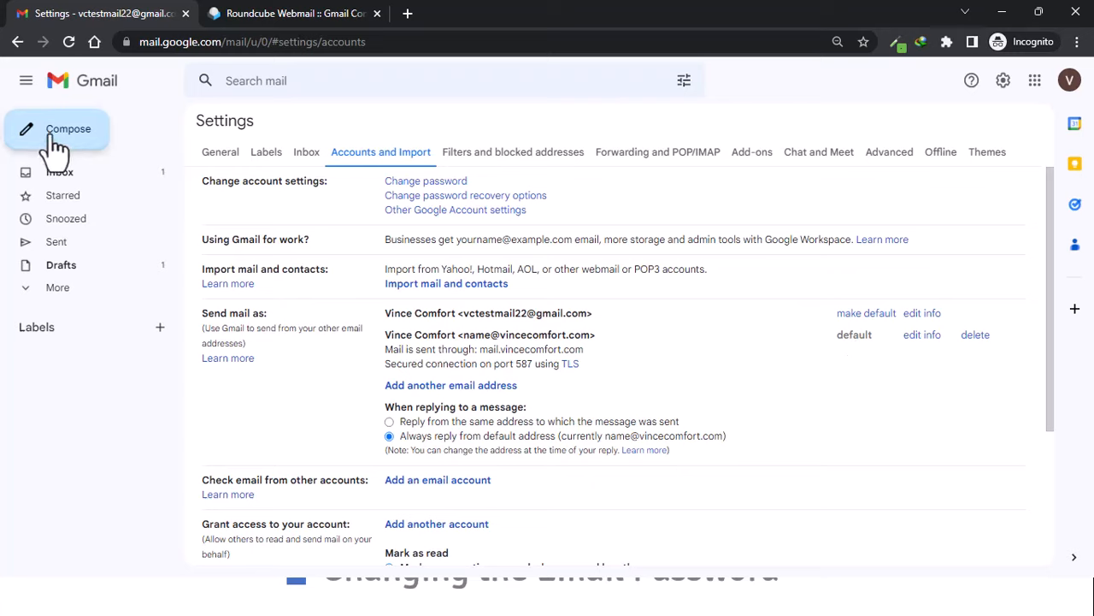
{"action": "left_click", "coordinate": [57, 129]}
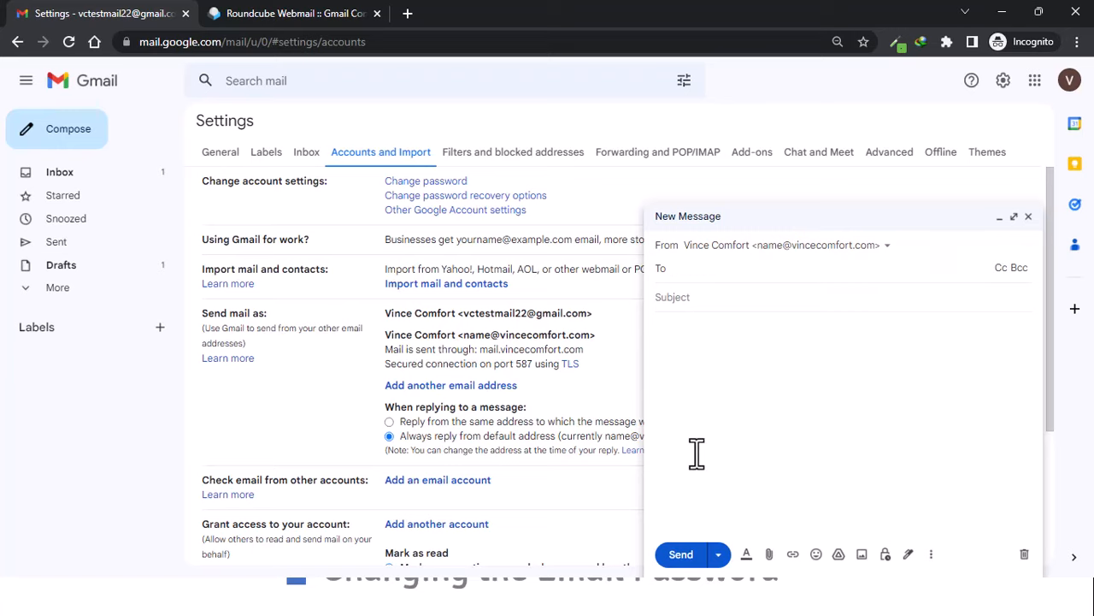
{"action": "left_click", "coordinate": [726, 267]}
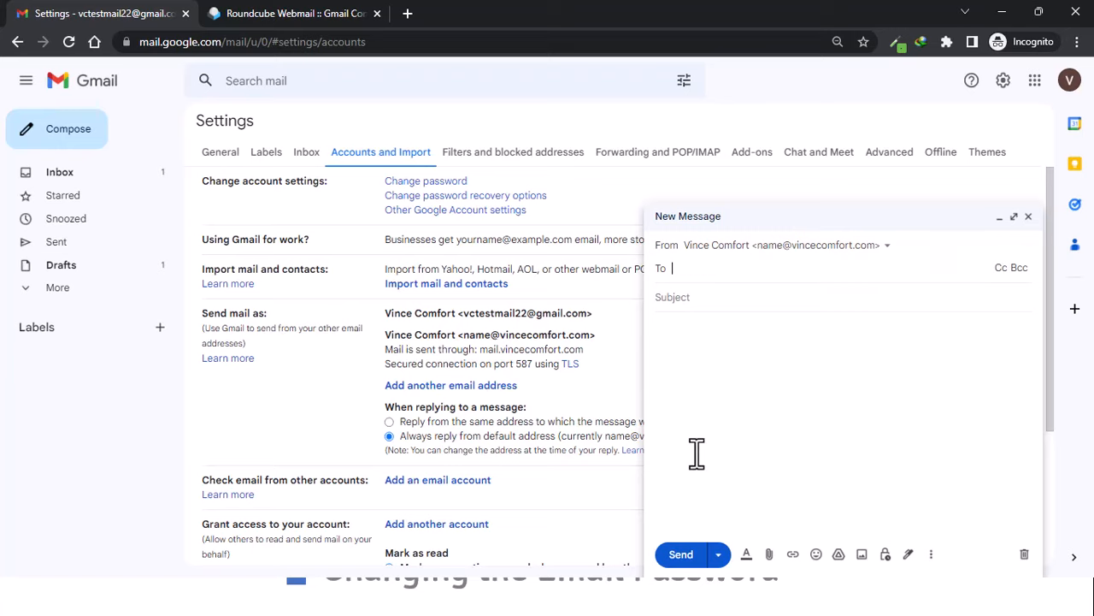